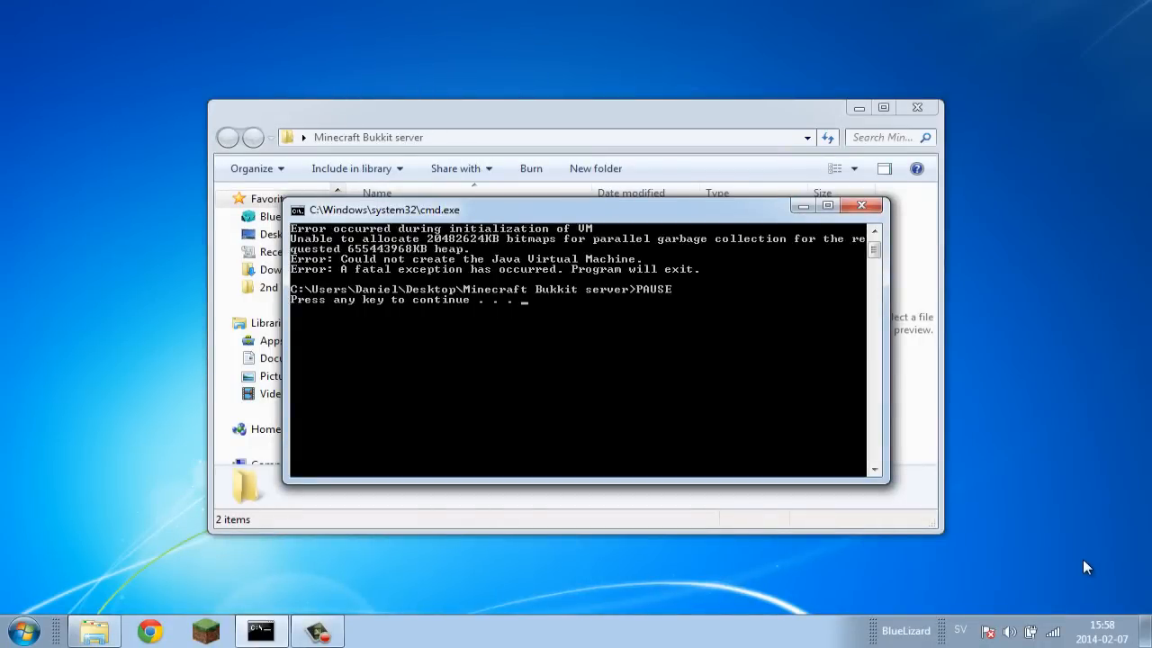
pyautogui.moveTo(770, 398)
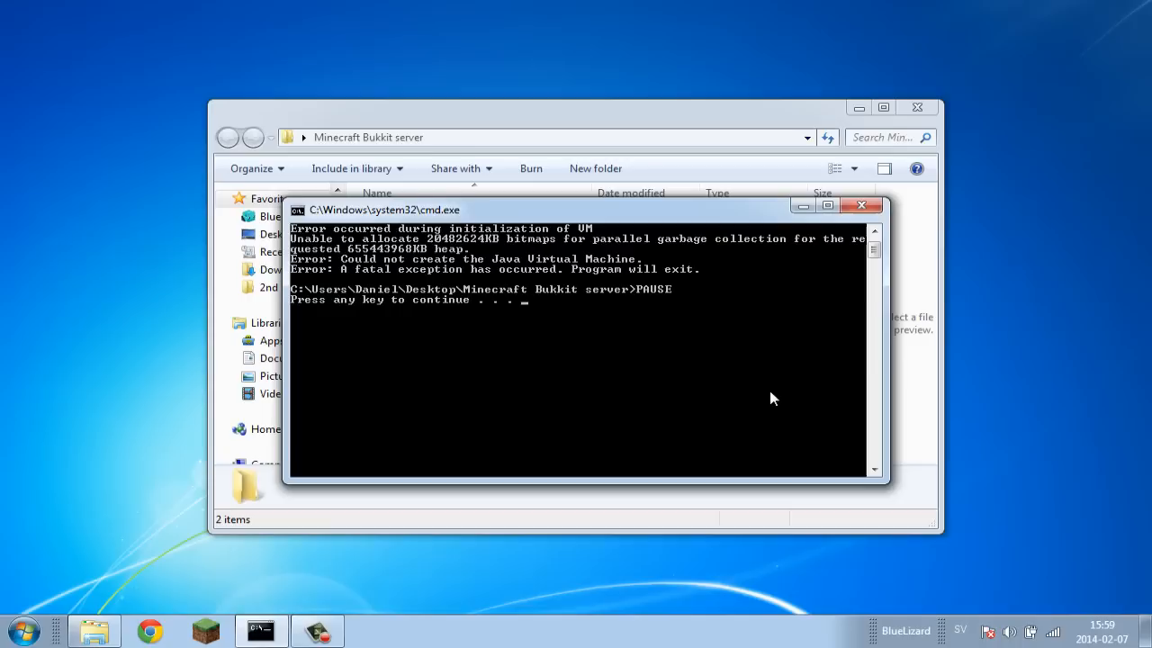
pyautogui.moveTo(737, 303)
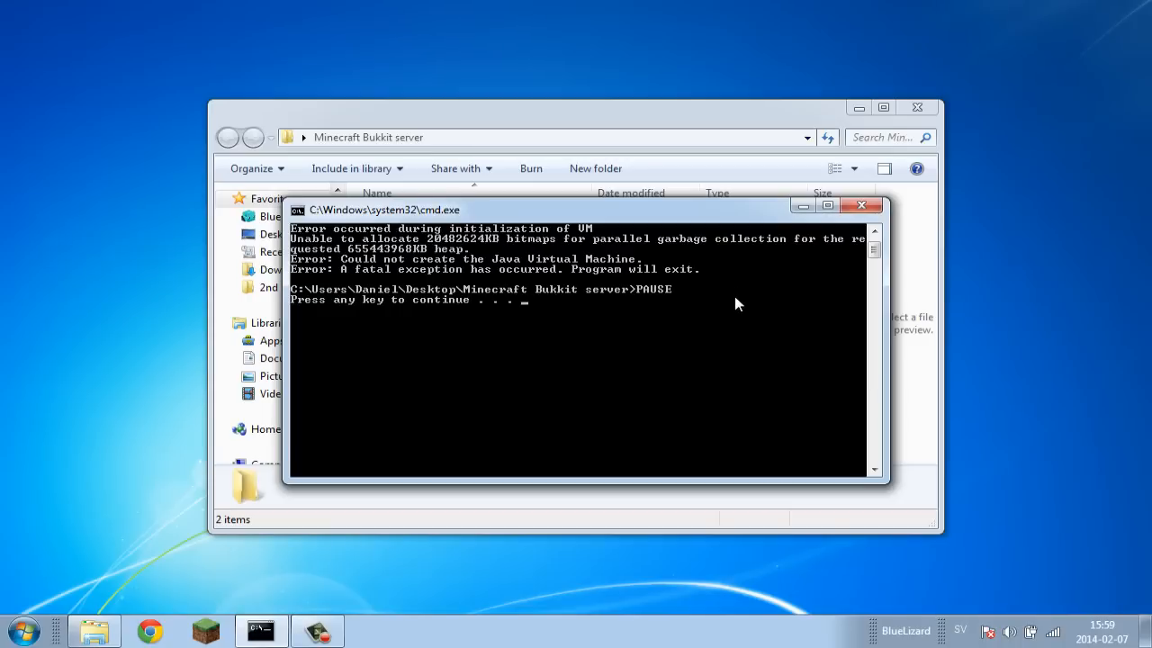
# Show the Computer view listing eMachines (C:) and the DVD/CD drives, dismissing stray menus
pyautogui.click(25, 630)
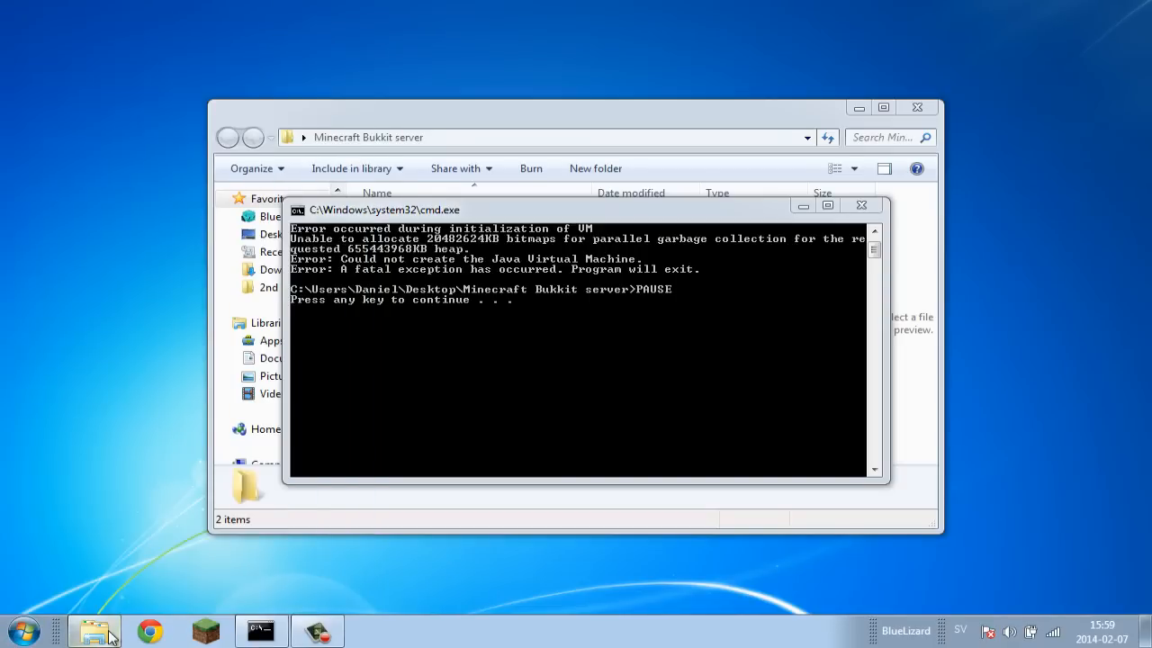
pyautogui.click(860, 205)
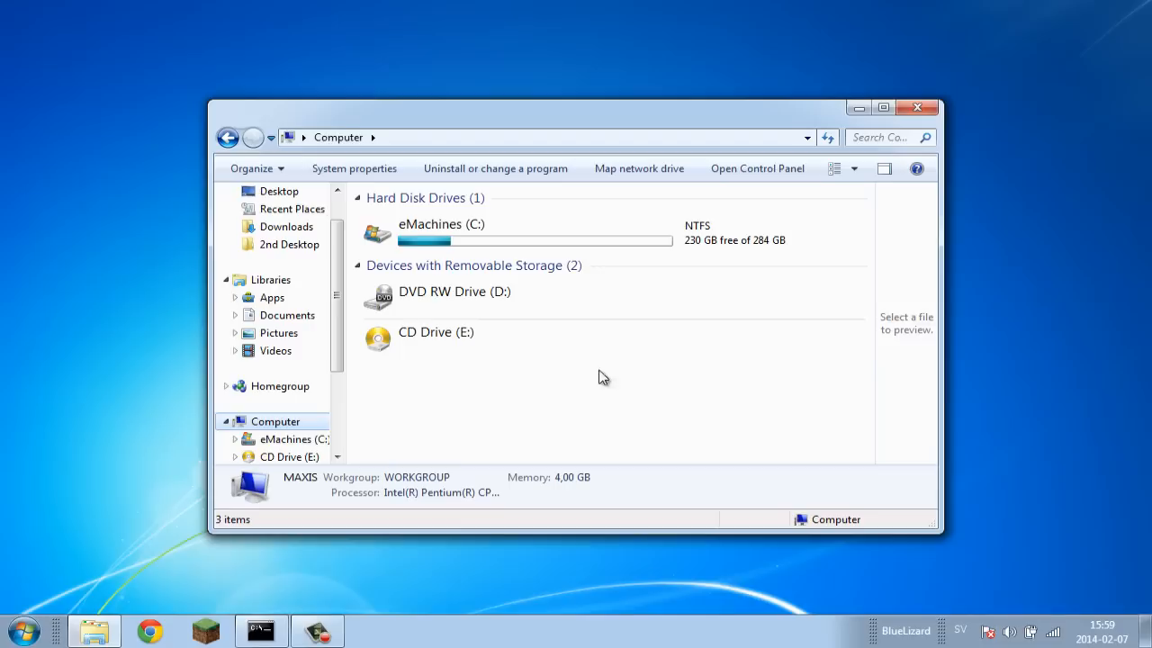
pyautogui.rightClick(603, 378)
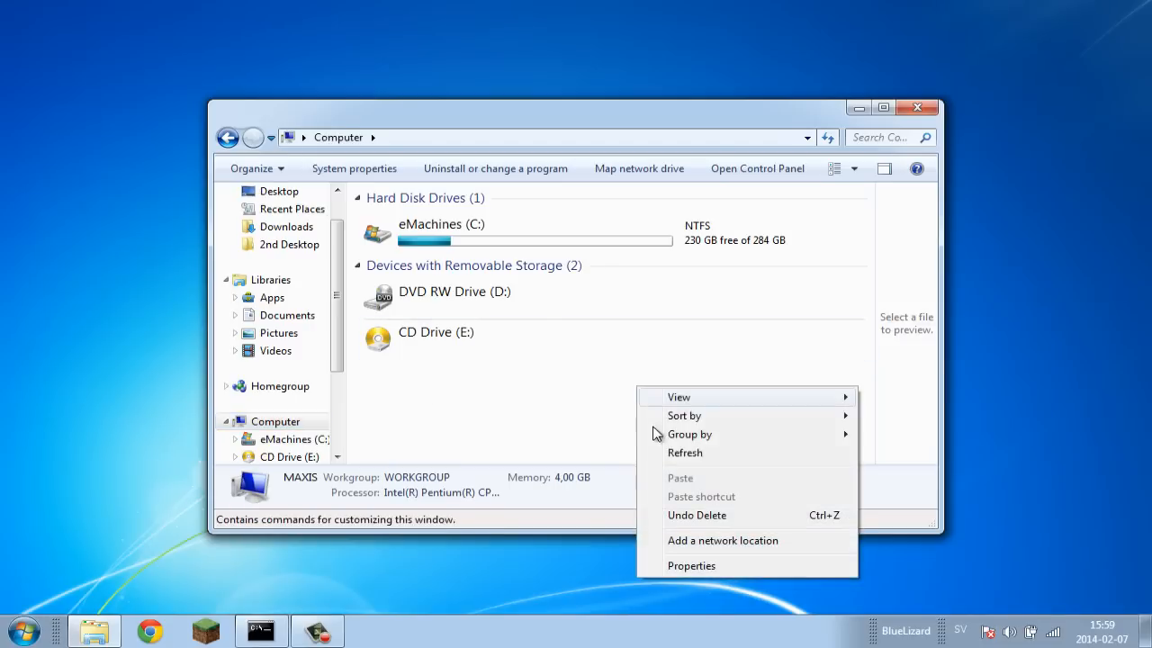
pyautogui.click(691, 565)
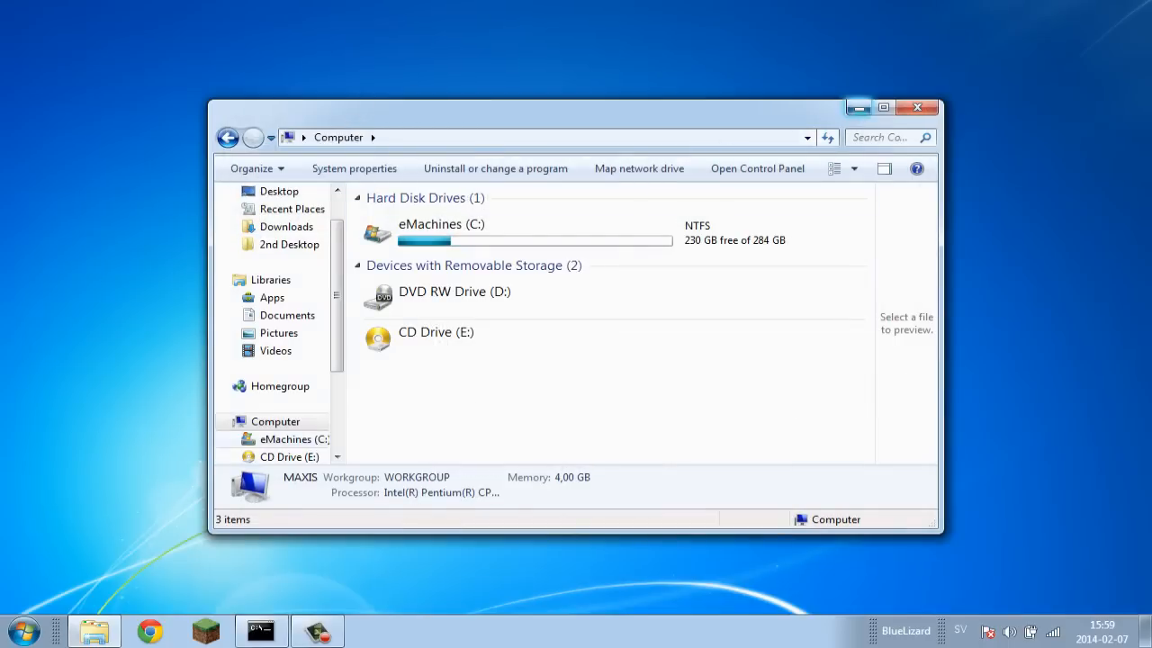
pyautogui.click(25, 630)
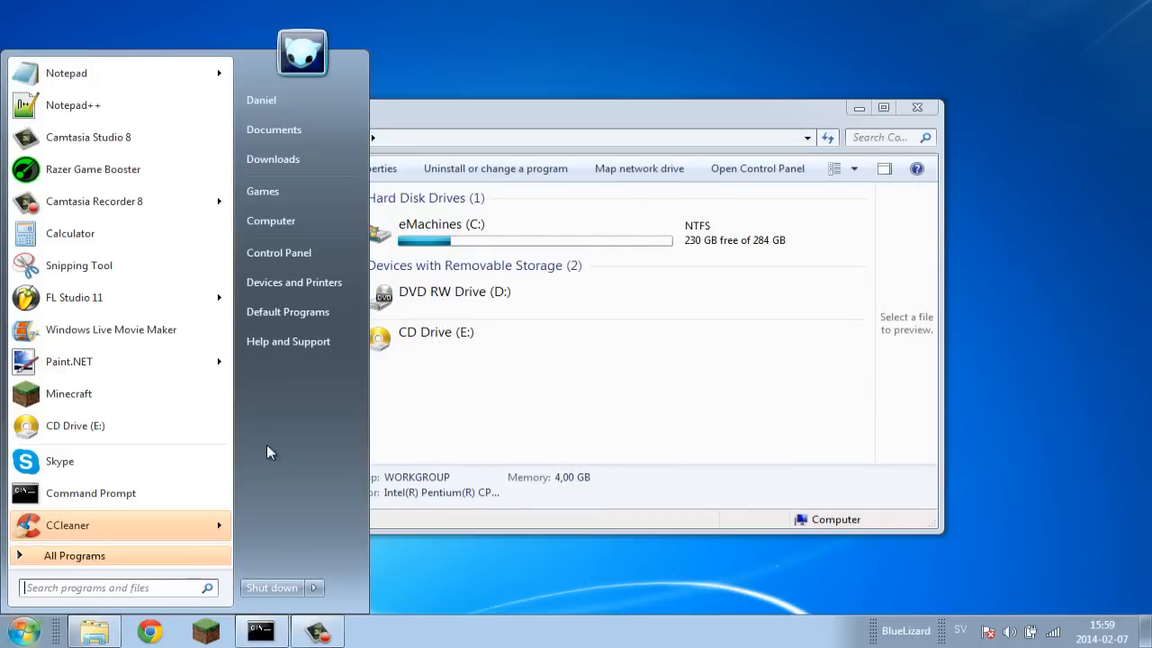
pyautogui.click(554, 450)
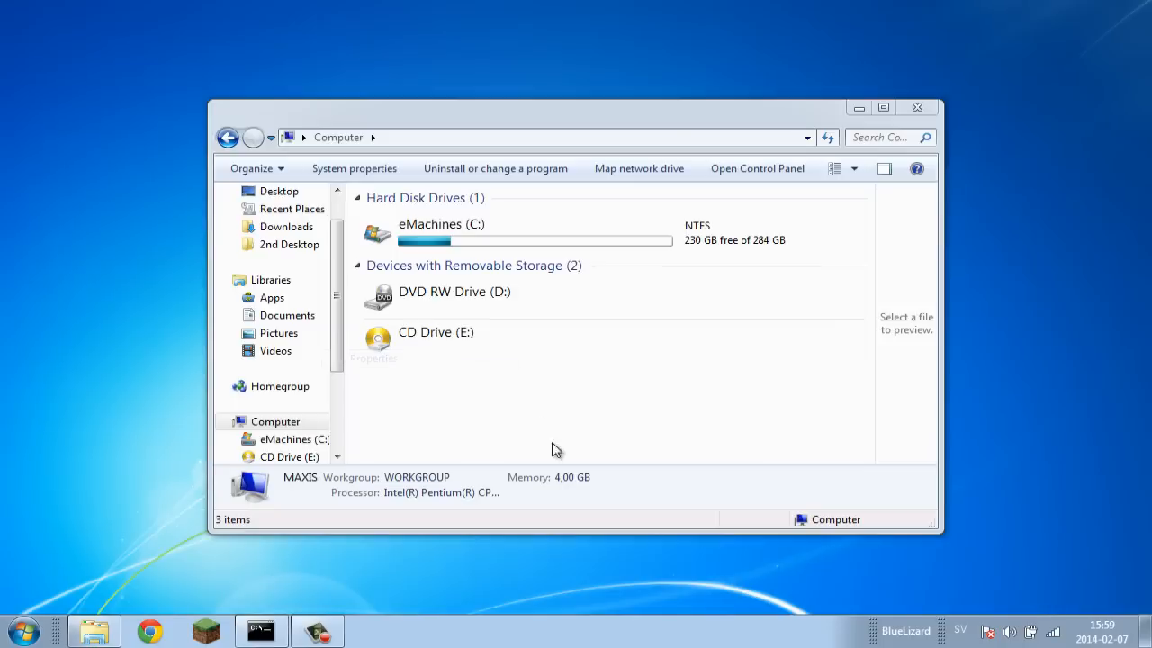
# Open the System page showing 4,00 GB RAM and a 64-bit operating system
pyautogui.click(352, 169)
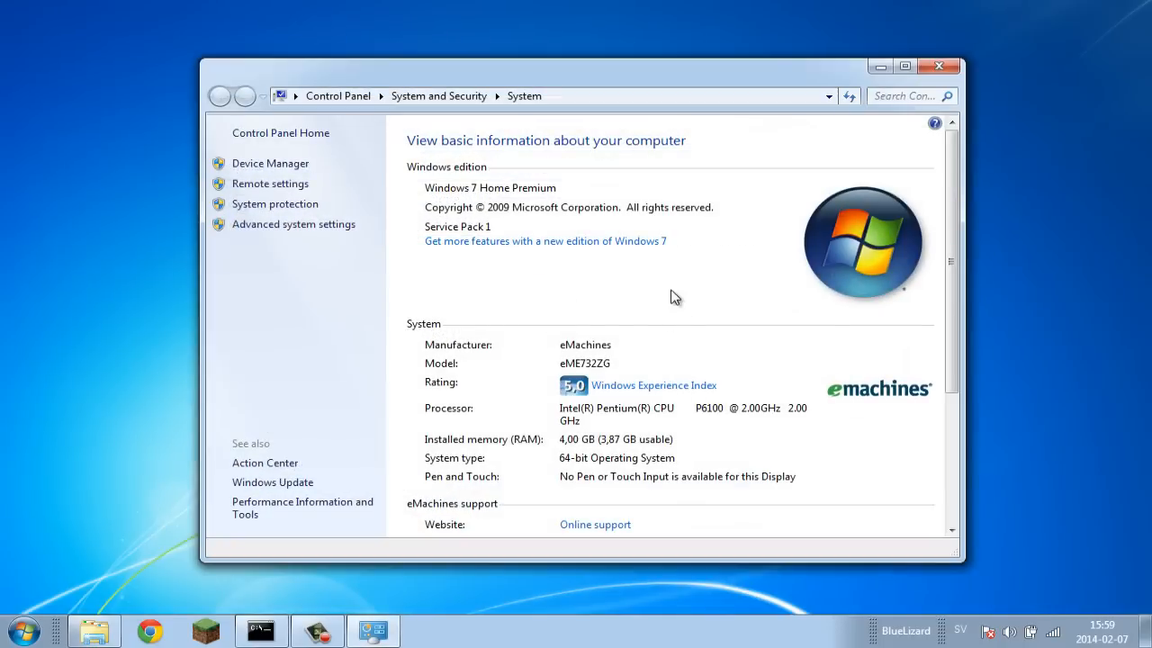
pyautogui.moveTo(468, 445)
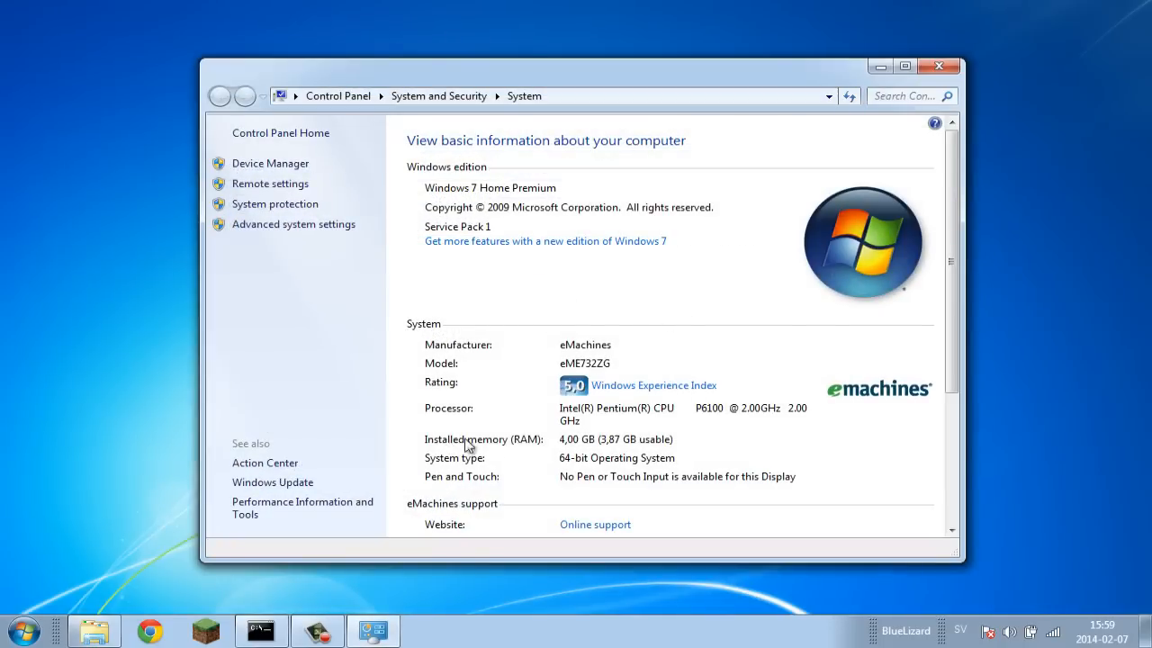
pyautogui.moveTo(504, 489)
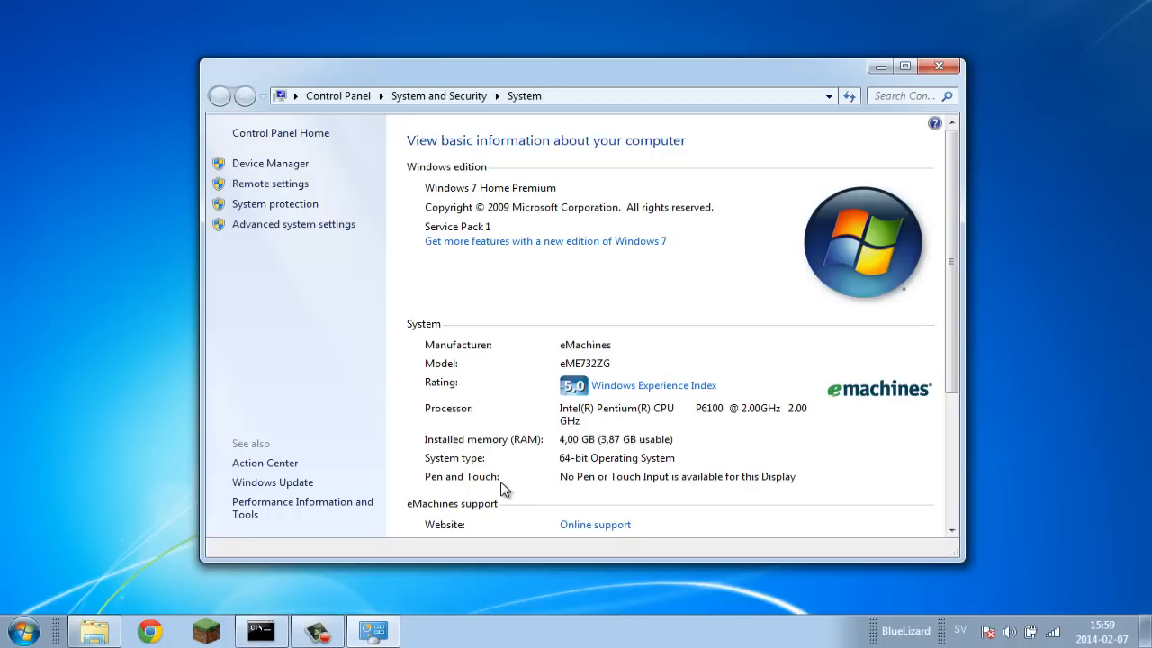
pyautogui.moveTo(601, 466)
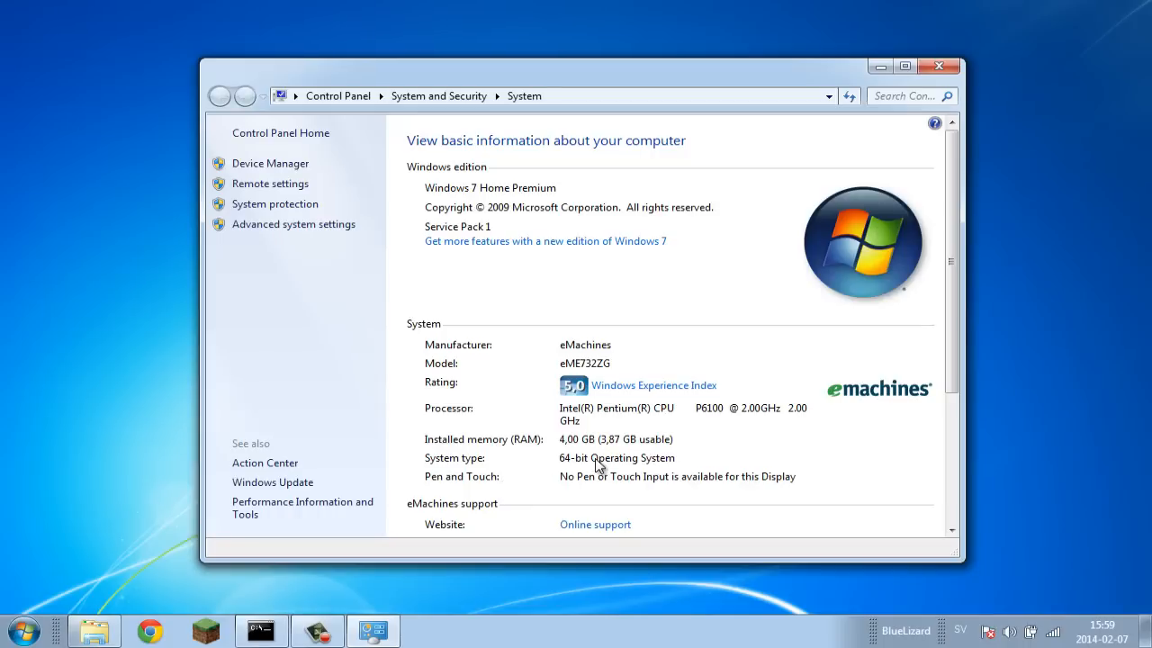
pyautogui.moveTo(603, 466)
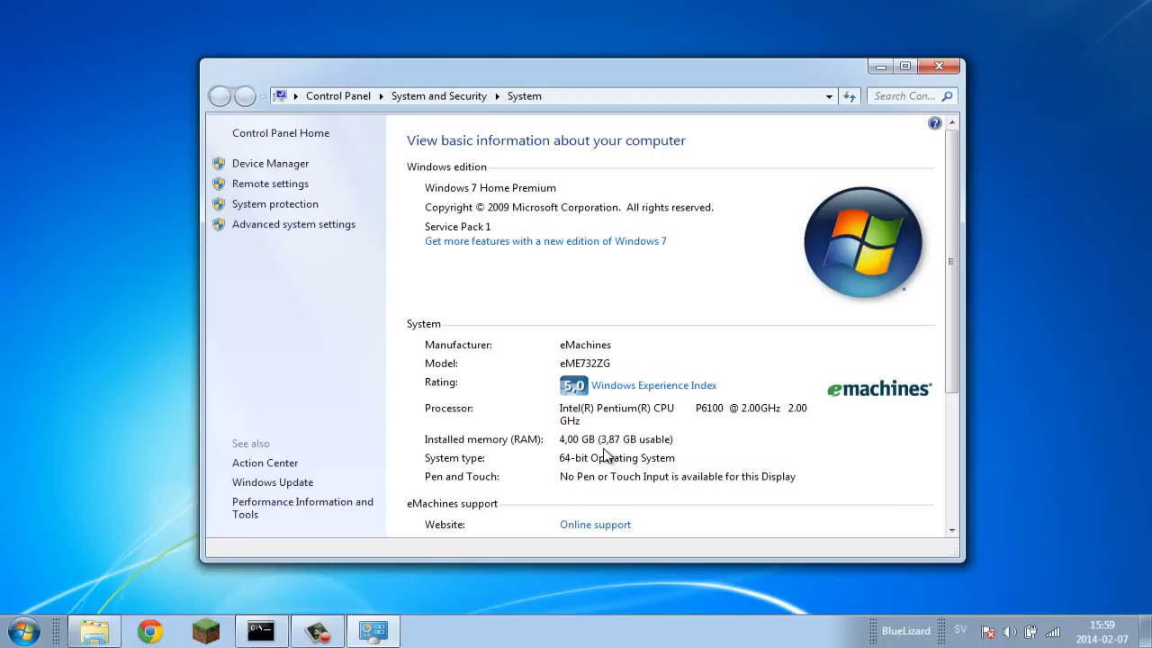
pyautogui.moveTo(700, 412)
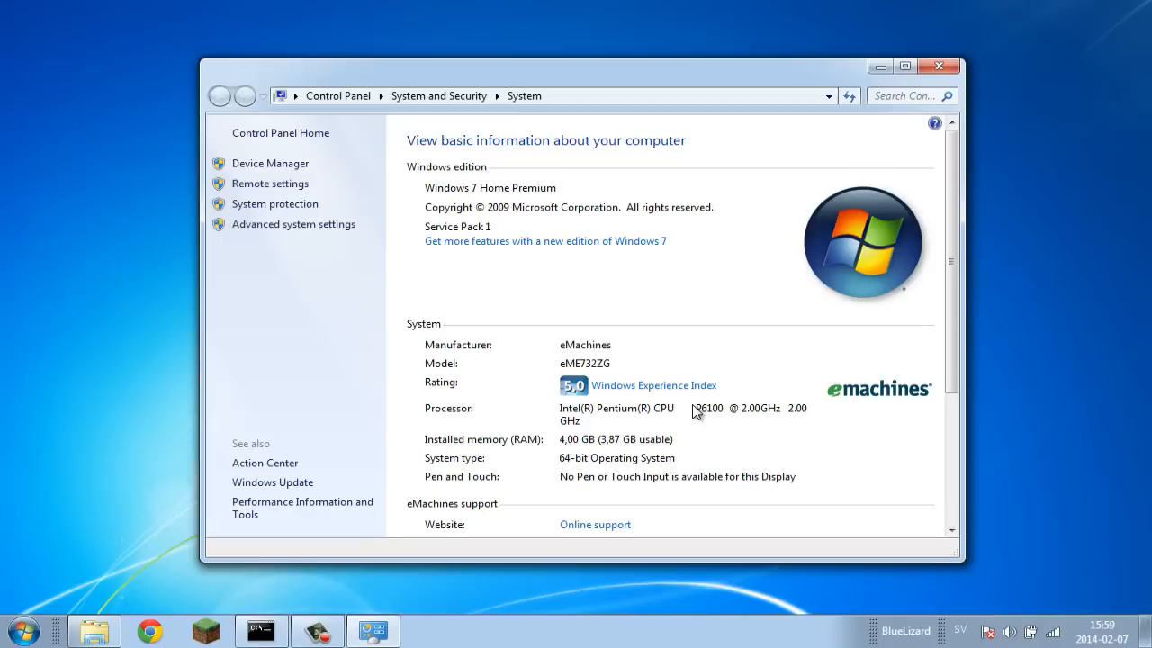
pyautogui.moveTo(886, 90)
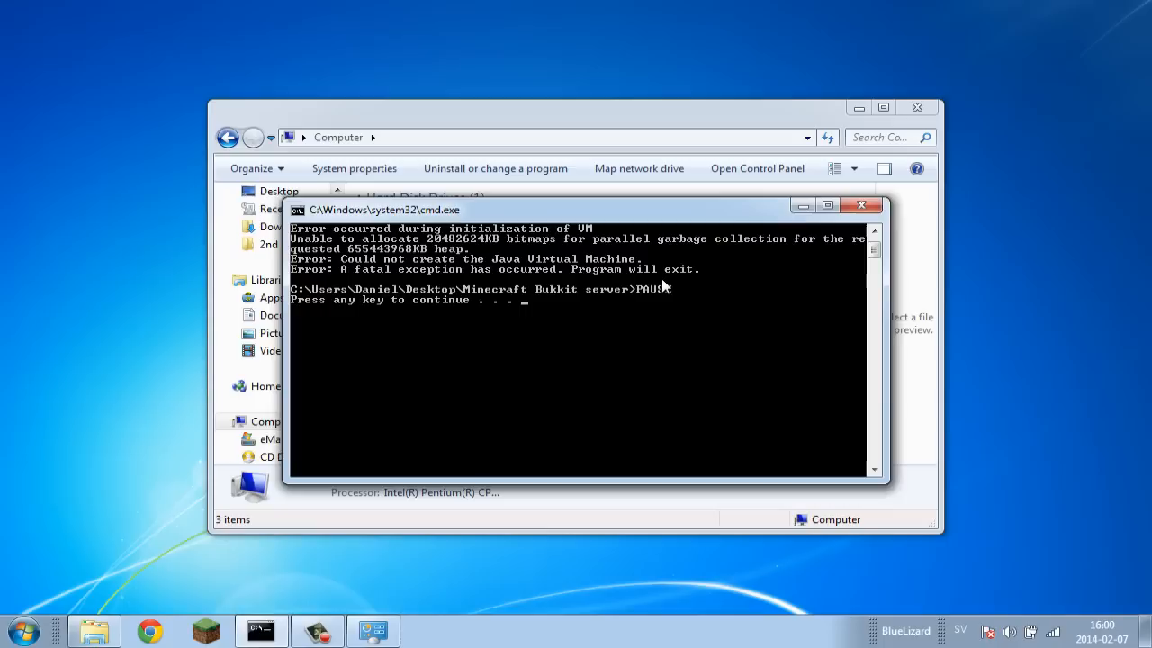
pyautogui.moveTo(790, 223)
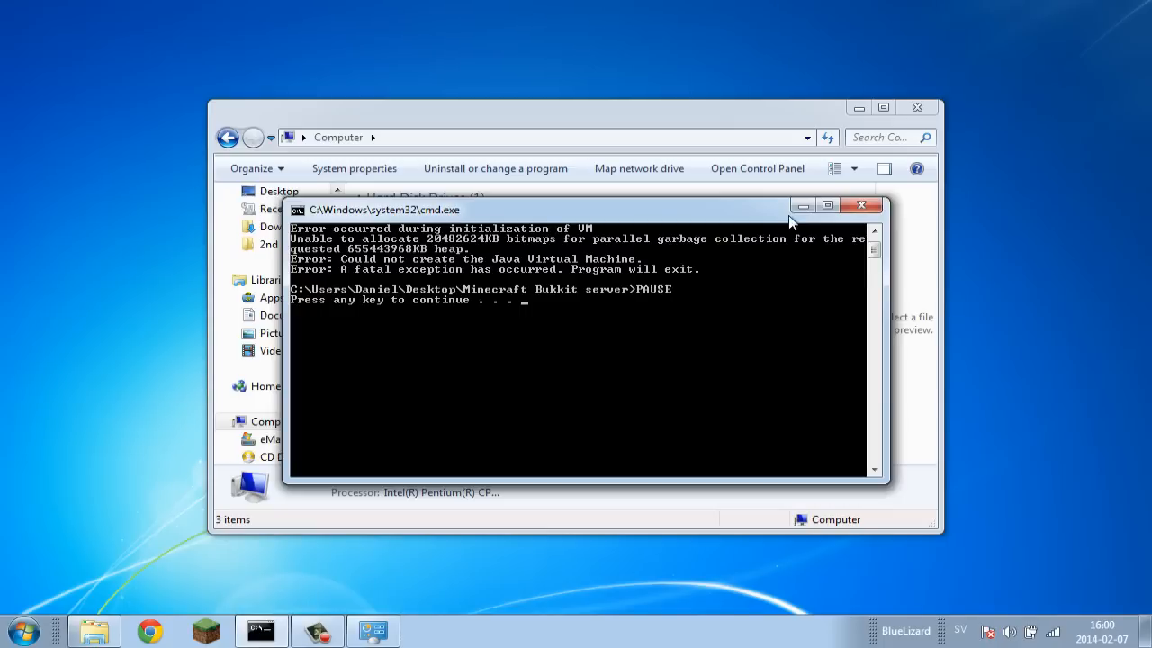
pyautogui.moveTo(554, 219)
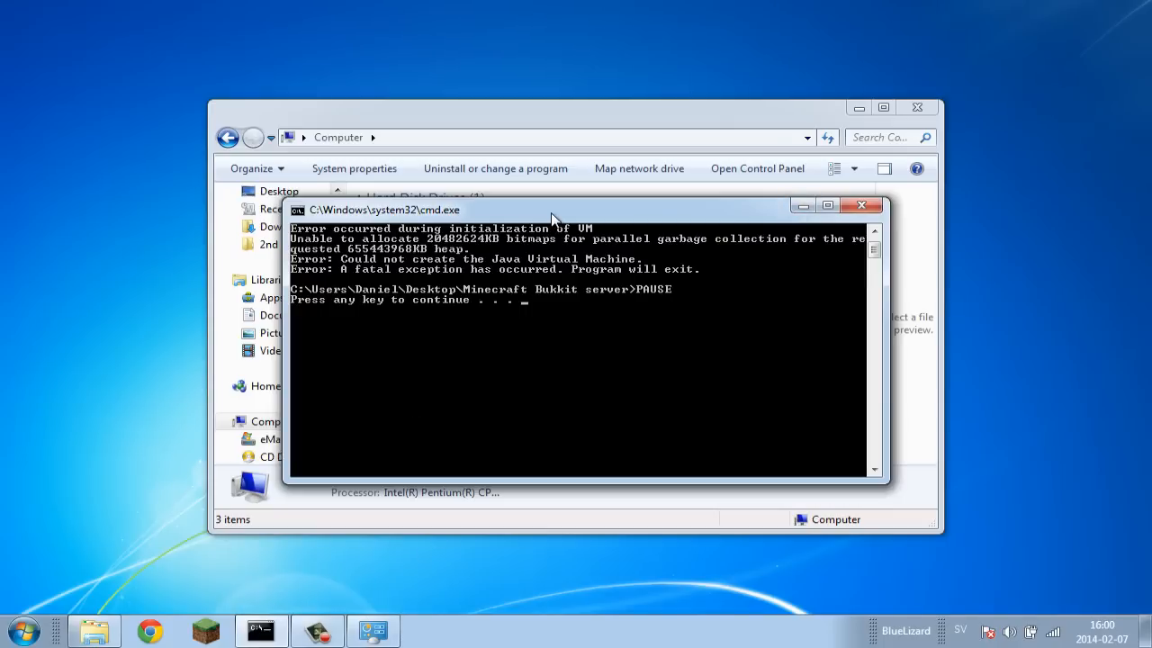
# Move the cmd window with the Java virtual machine error aside to reread it
pyautogui.moveTo(554, 209); pyautogui.dragTo(612, 219)
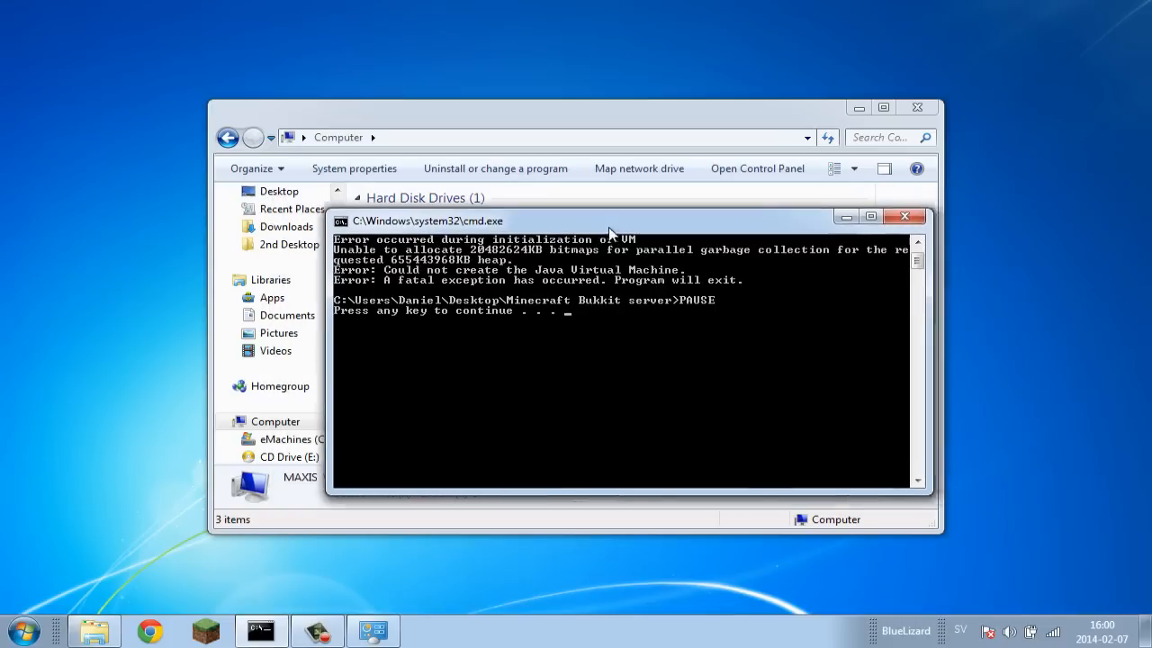
pyautogui.moveTo(612, 220); pyautogui.dragTo(603, 209)
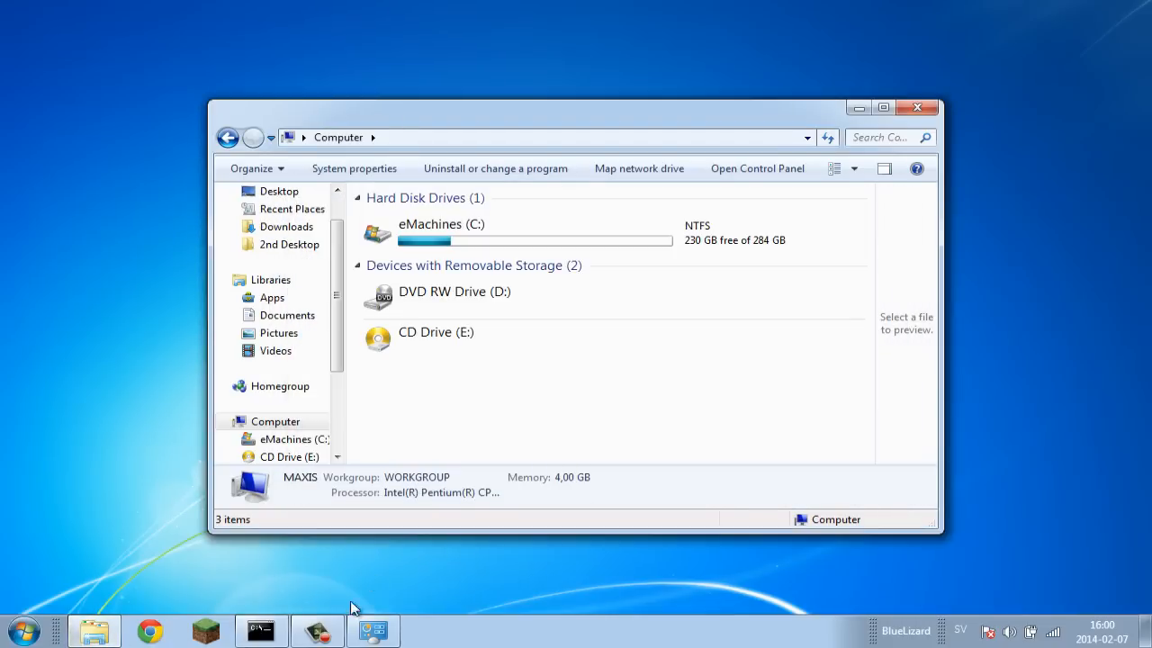
# Bring the System page back to recheck 4,00 GB installed memory (3,87 GB usable)
pyautogui.click(353, 170)
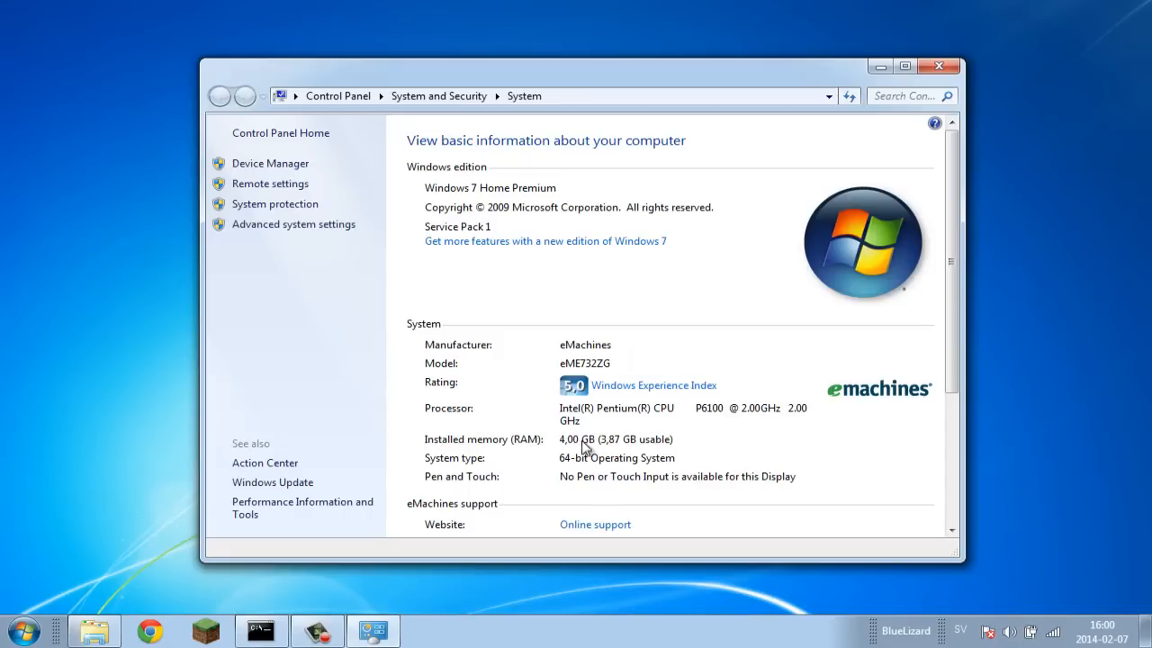
pyautogui.moveTo(611, 453)
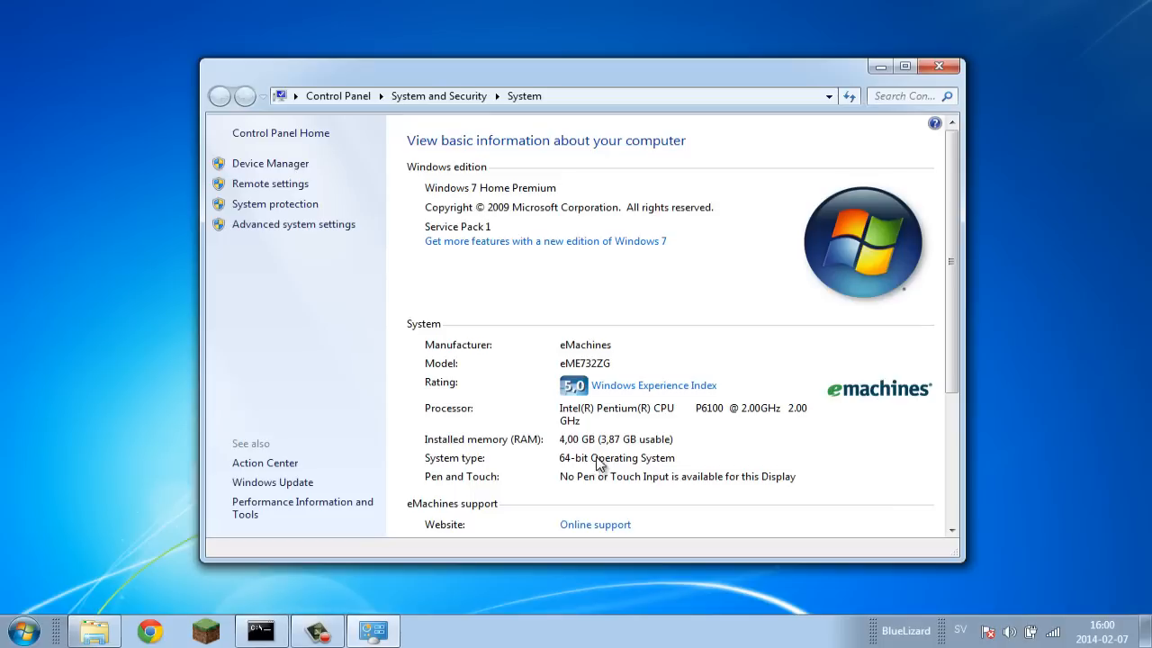
pyautogui.moveTo(603, 446)
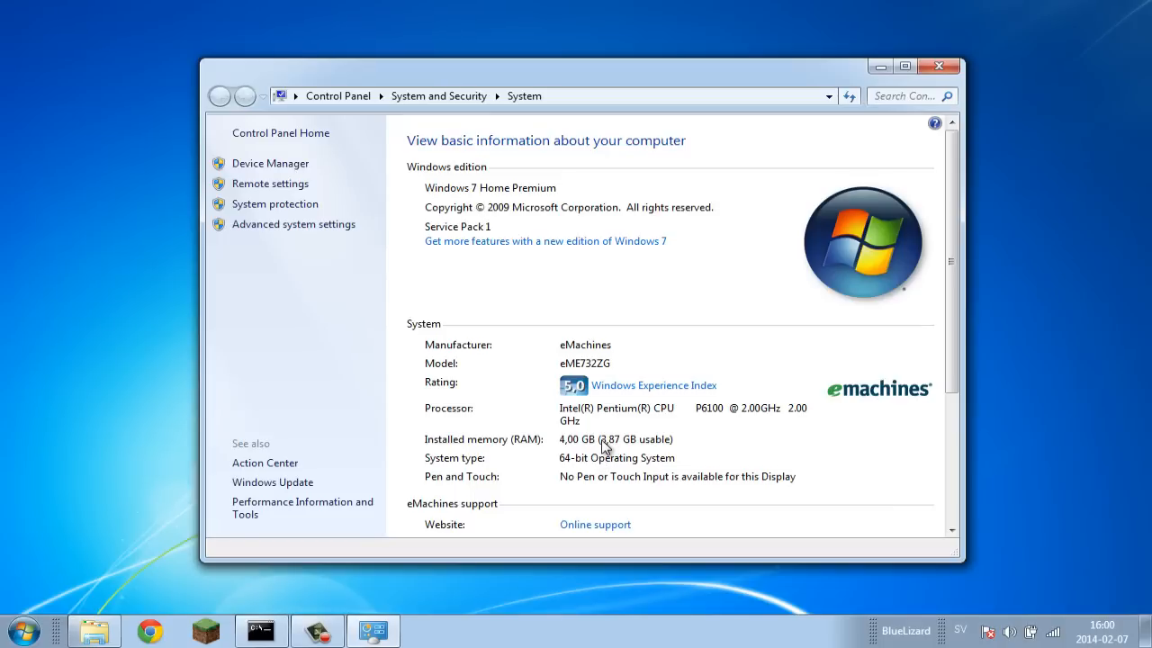
pyautogui.moveTo(609, 425)
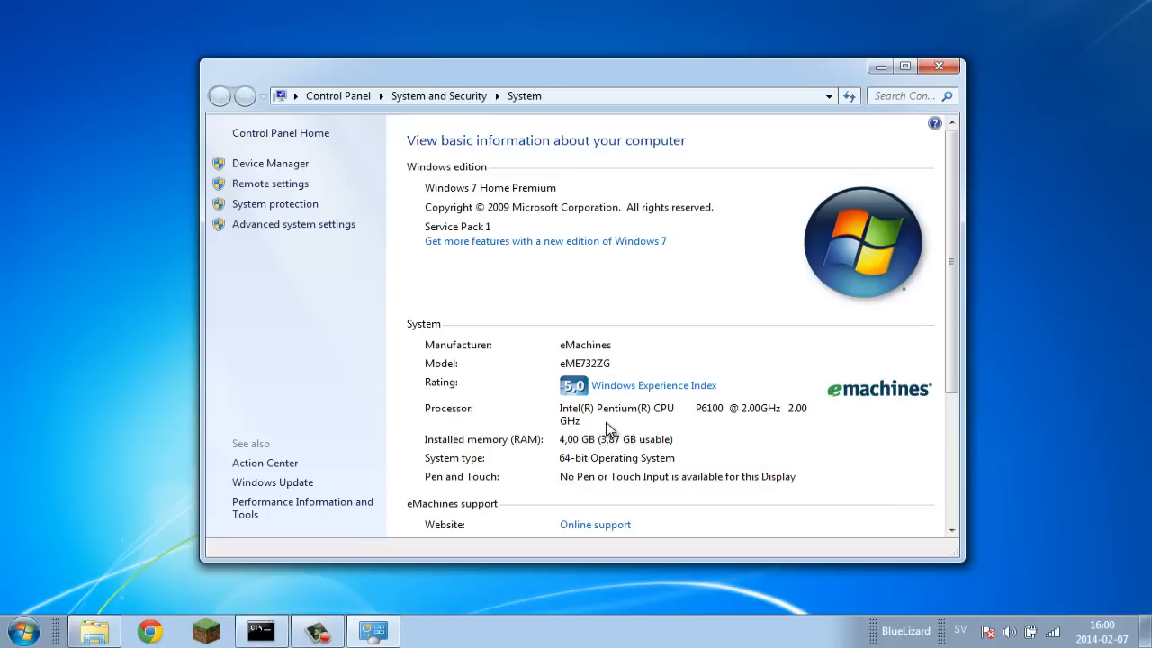
pyautogui.moveTo(633, 349)
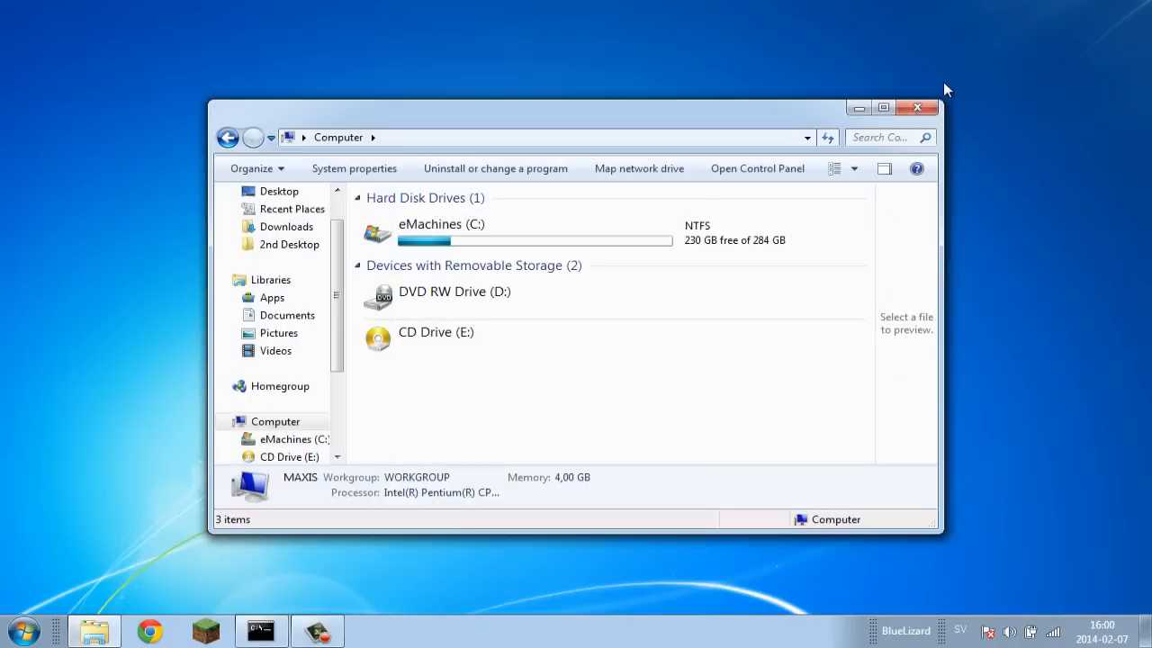
pyautogui.moveTo(295, 212)
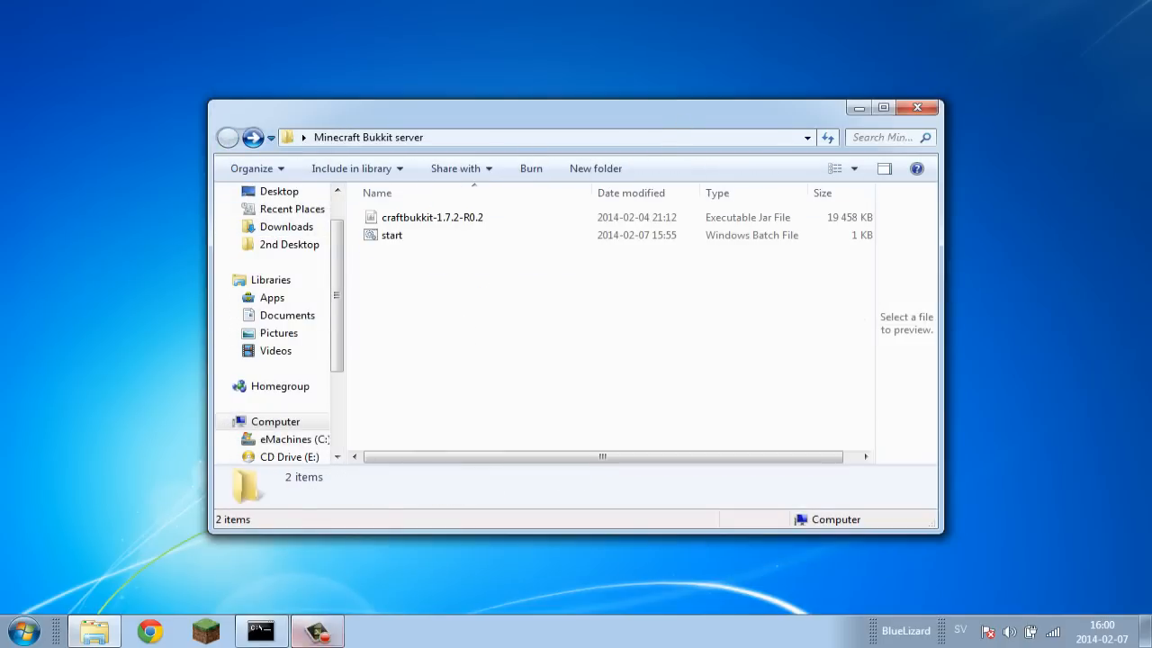
# Open the Minecraft Bukkit server folder with craftbukkit-1.7.2-R0.2 and start.bat
pyautogui.doubleClick(393, 234)
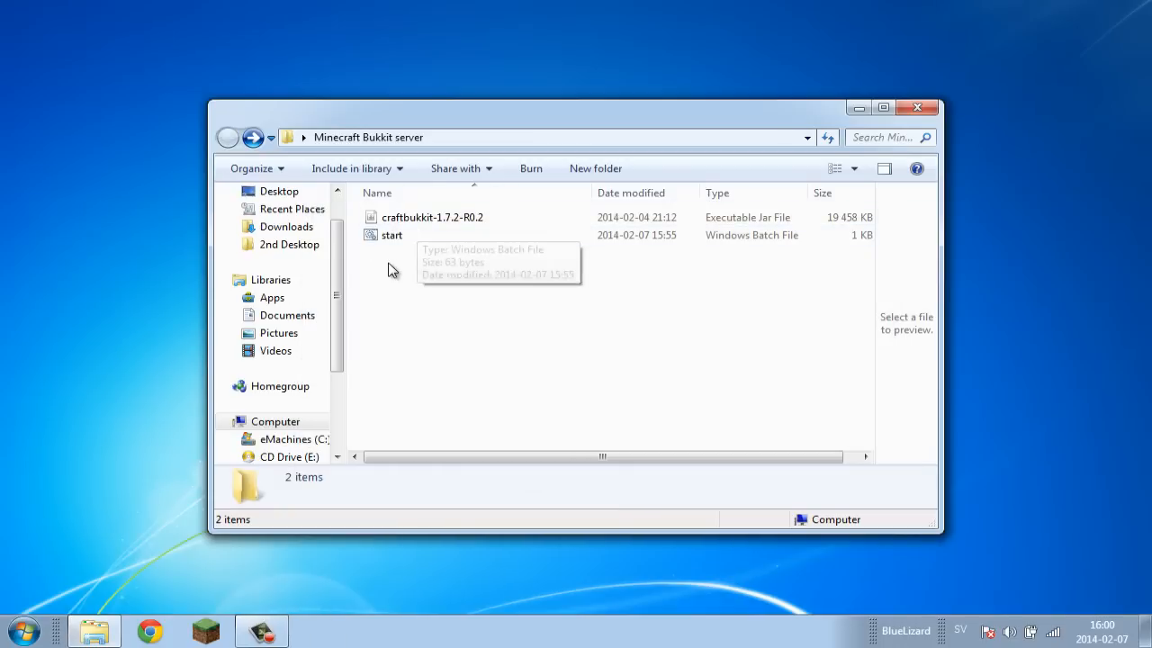
# Open start.bat for editing in Notepad, revealing the java -Xmx640000M launch line
pyautogui.click(392, 234)
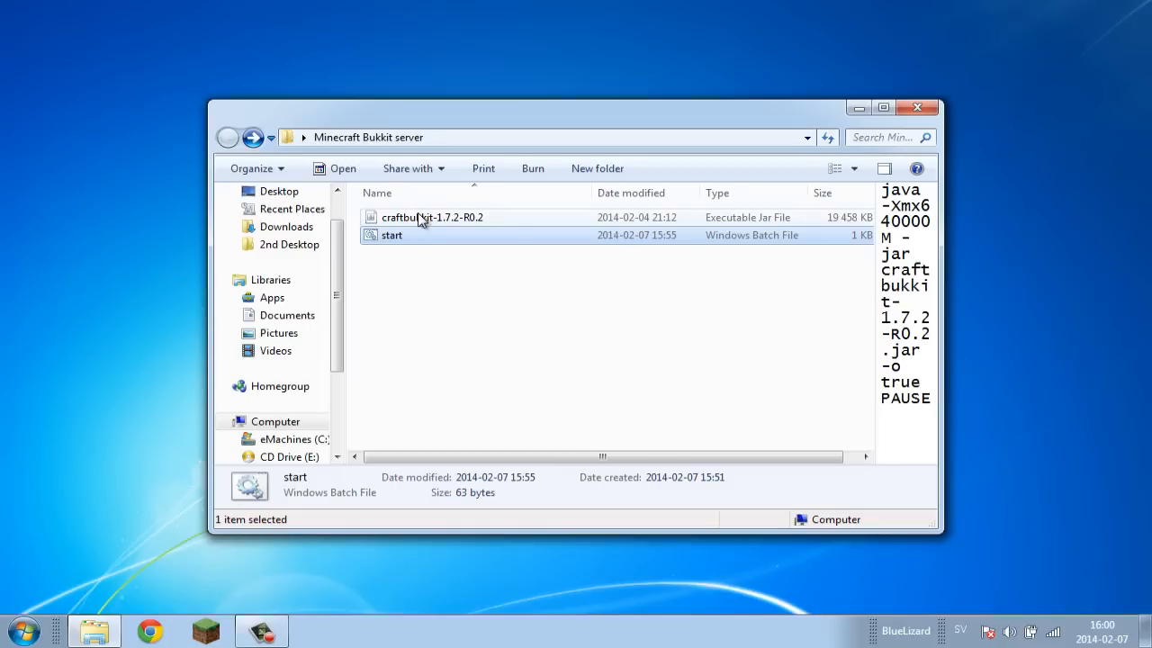
pyautogui.rightClick(392, 234)
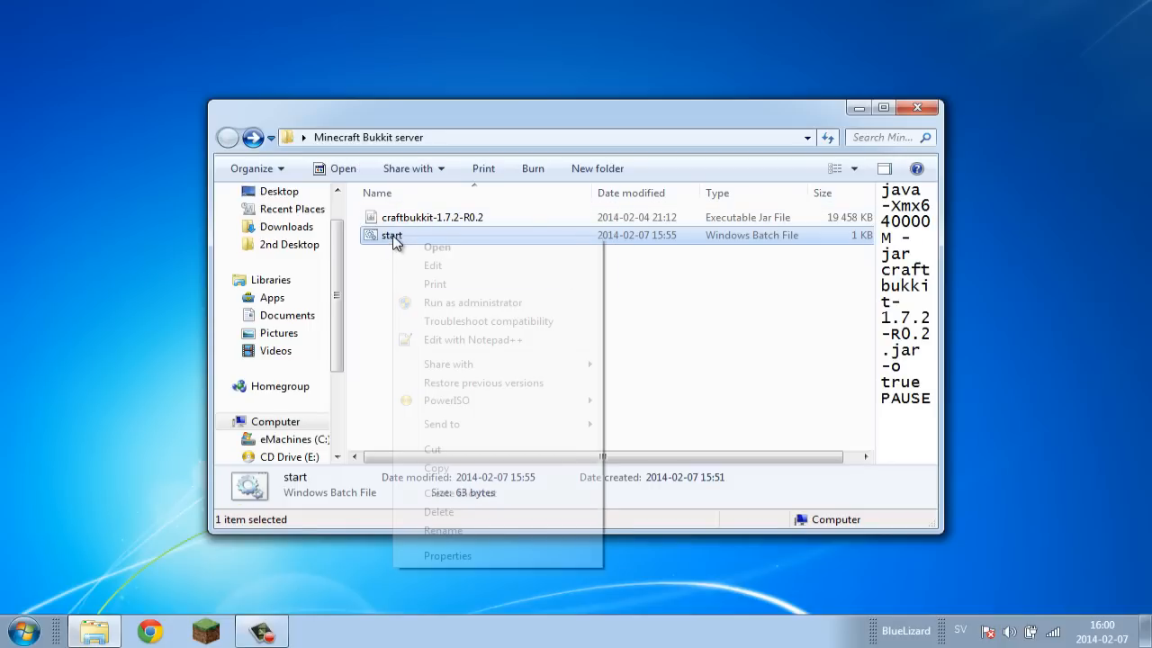
pyautogui.click(432, 265)
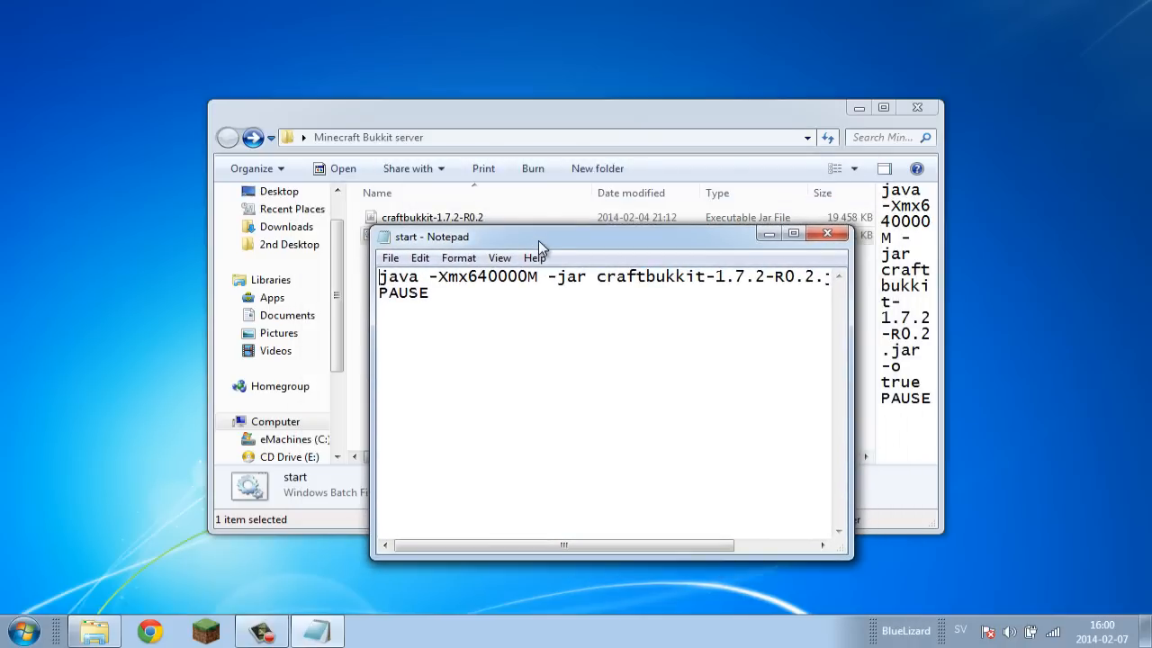
pyautogui.doubleClick(497, 277)
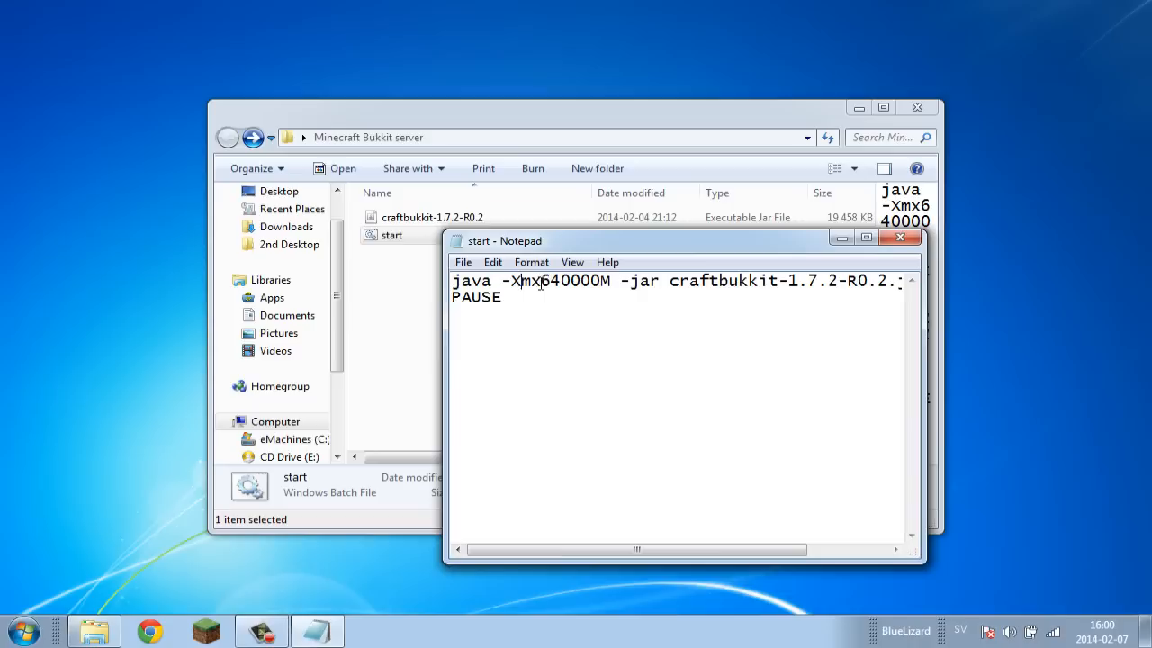
# Replace the 640000 memory value so the java line reads -Xmx3072M
pyautogui.doubleClick(569, 281)
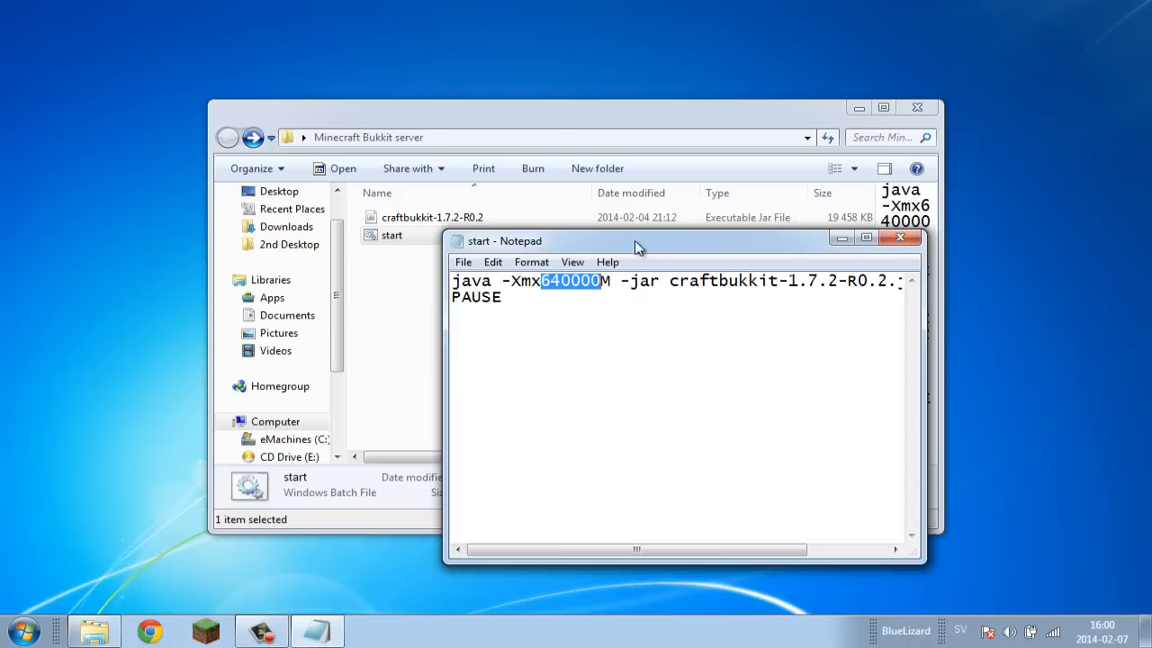
pyautogui.moveTo(630, 241); pyautogui.dragTo(558, 230)
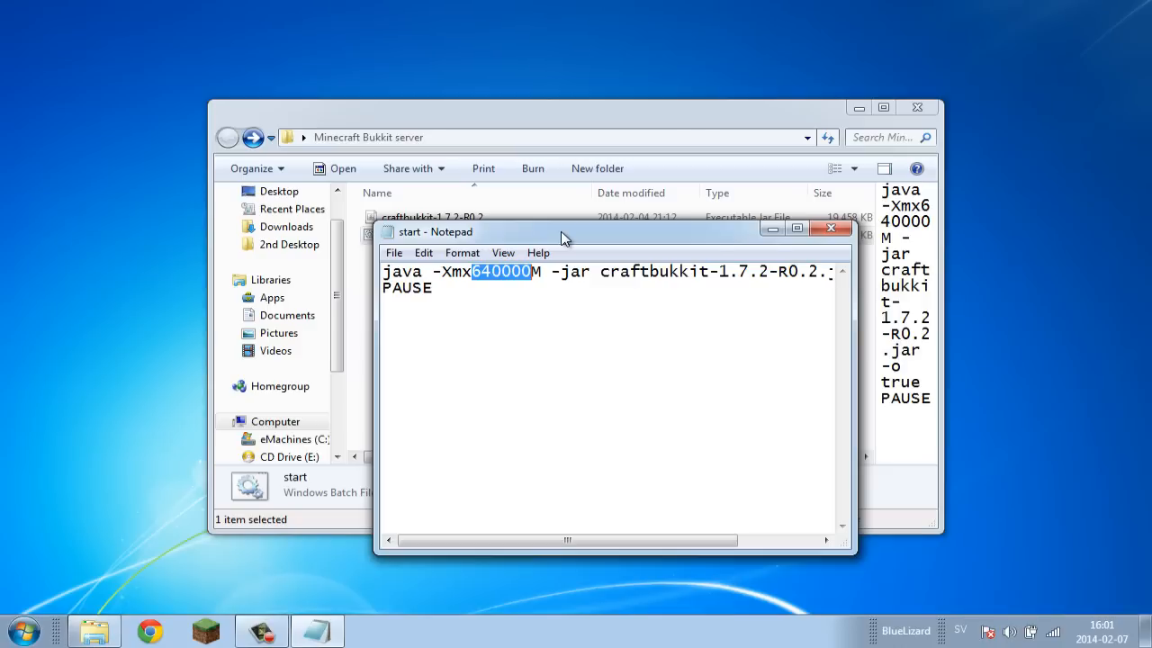
pyautogui.write('4')
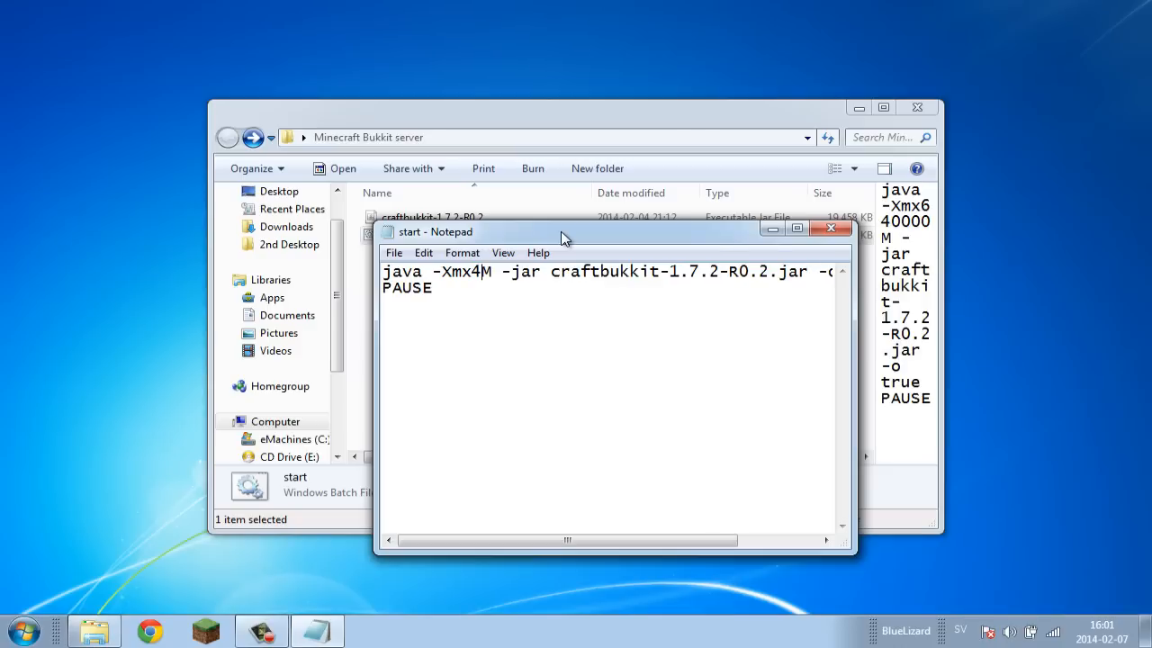
pyautogui.write('0')
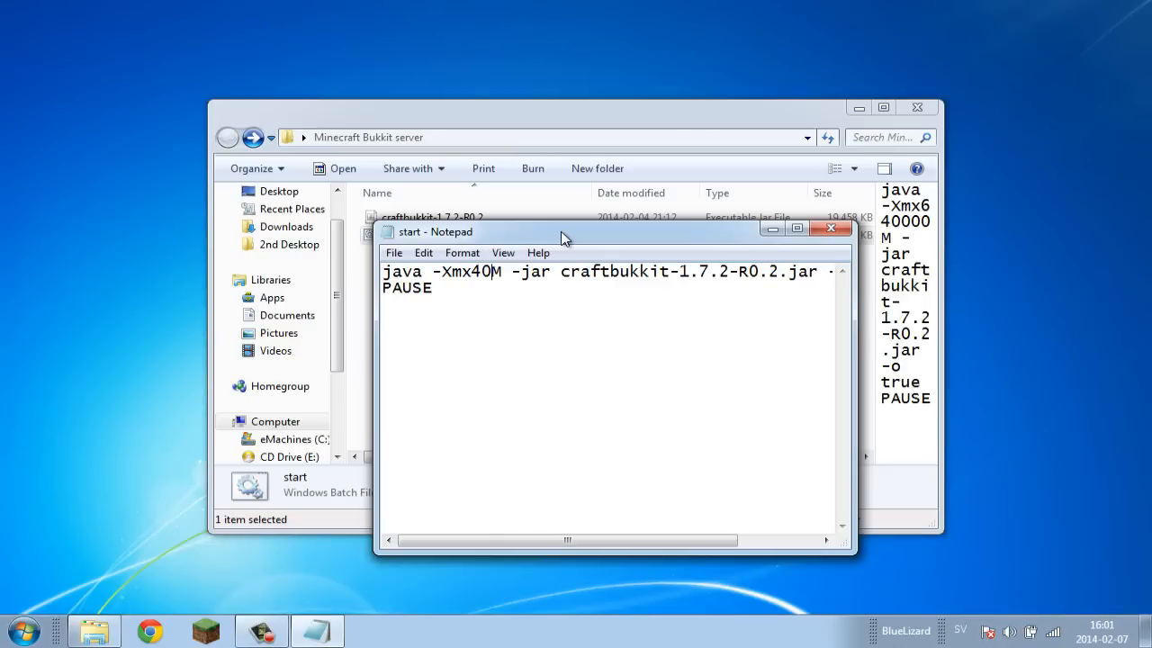
pyautogui.write('48')
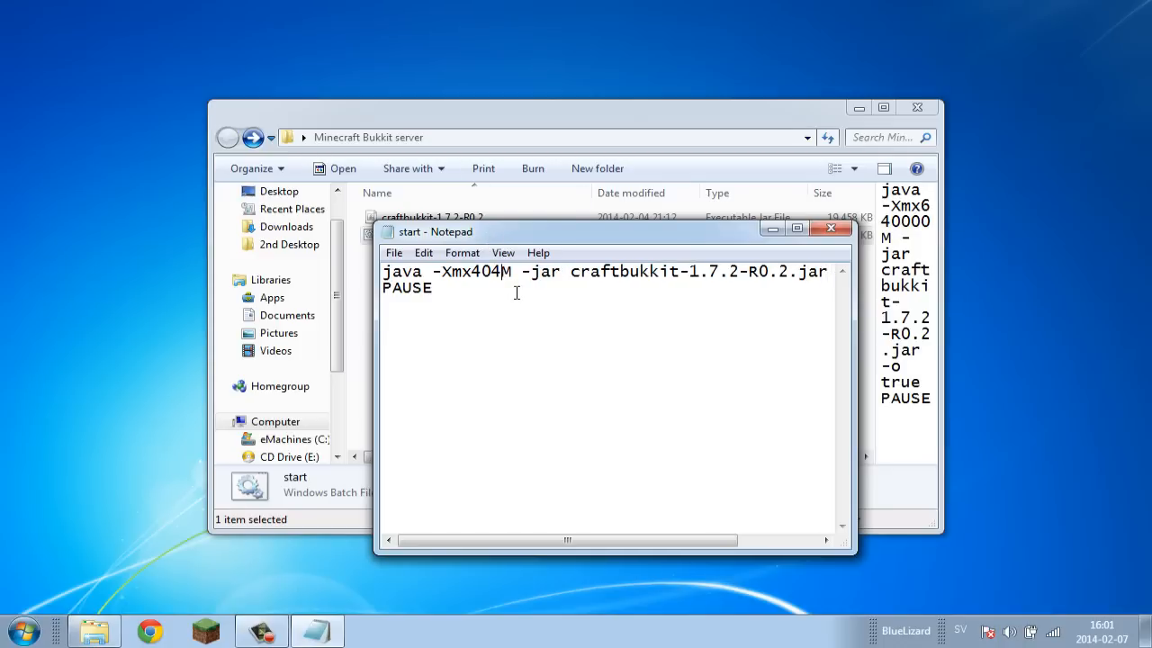
pyautogui.press('Backspace')
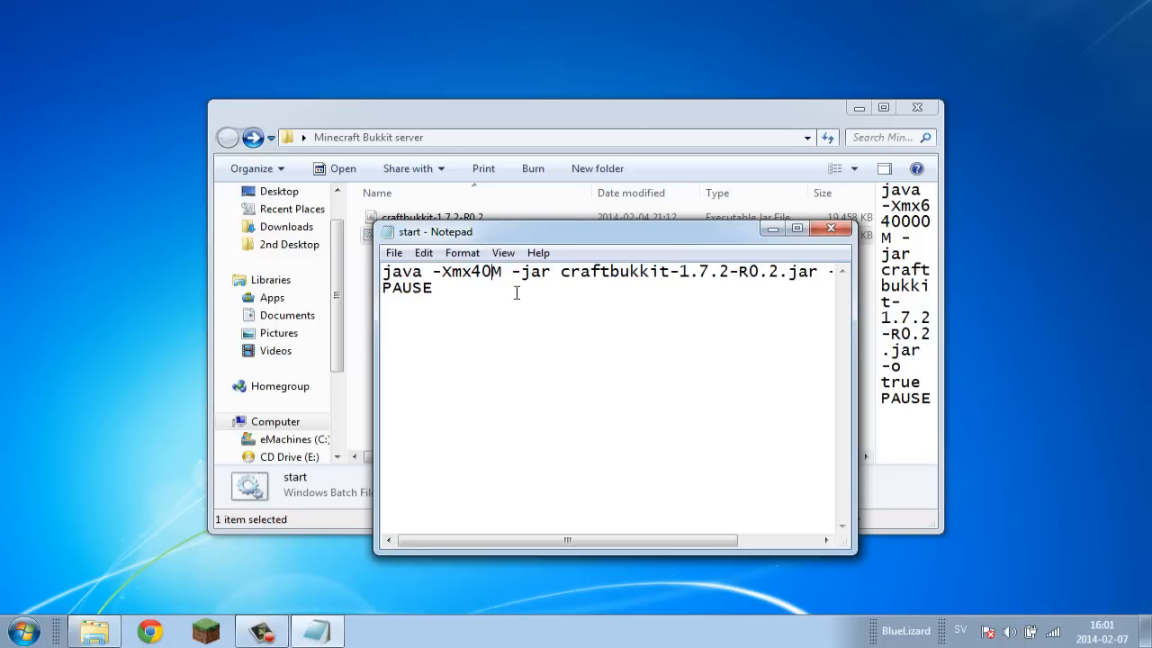
pyautogui.press('Backspace')
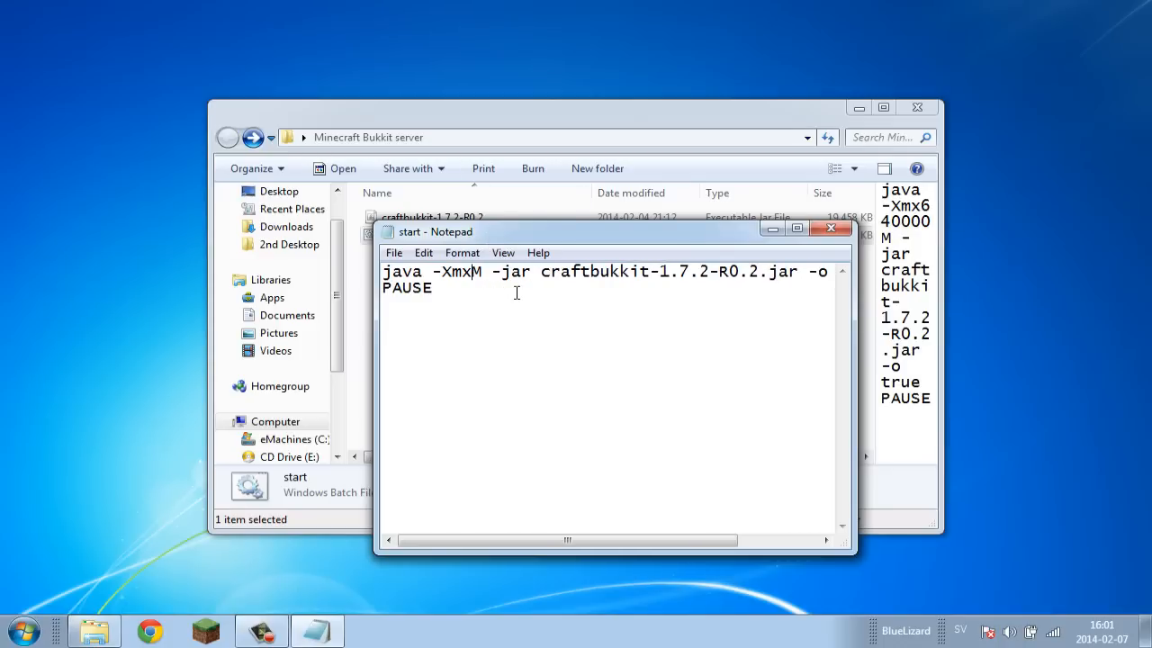
pyautogui.write('30')
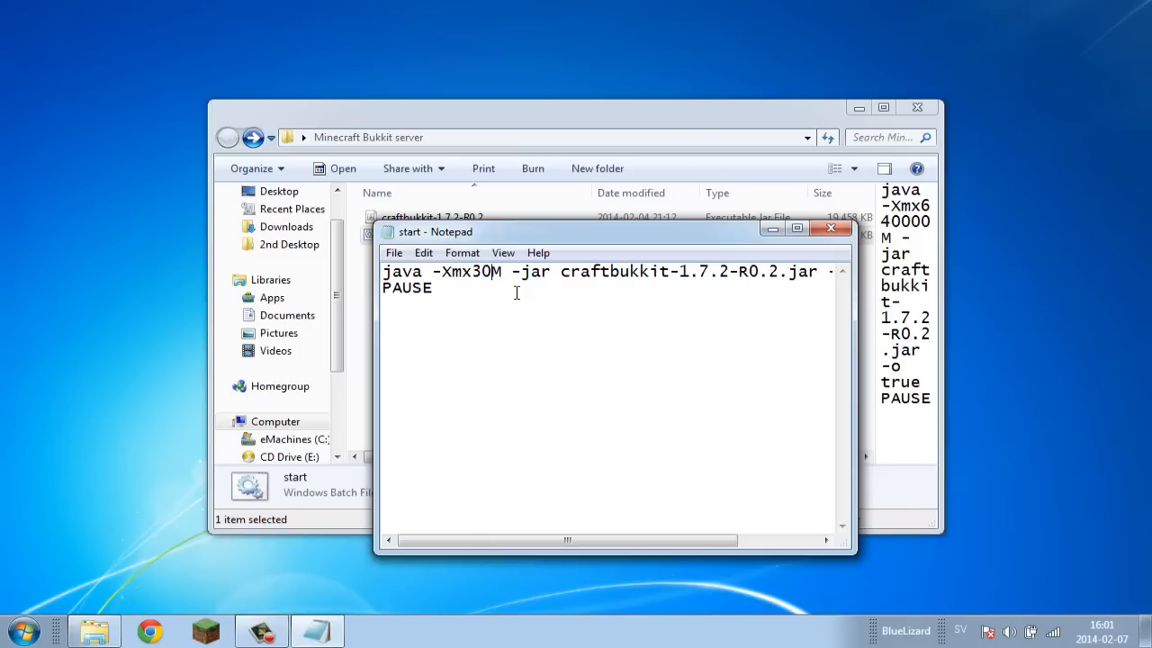
pyautogui.write('72')
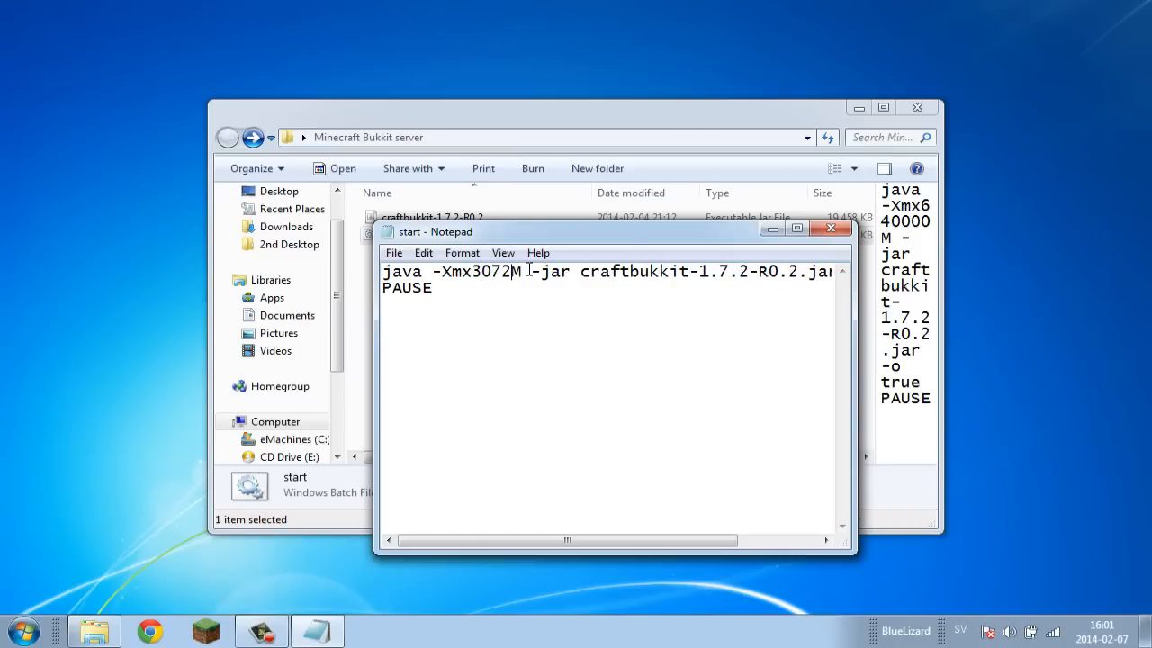
# View Computer Properties showing 4,00 GB RAM and 64-bit, then return to the edited start file
pyautogui.click(25, 630)
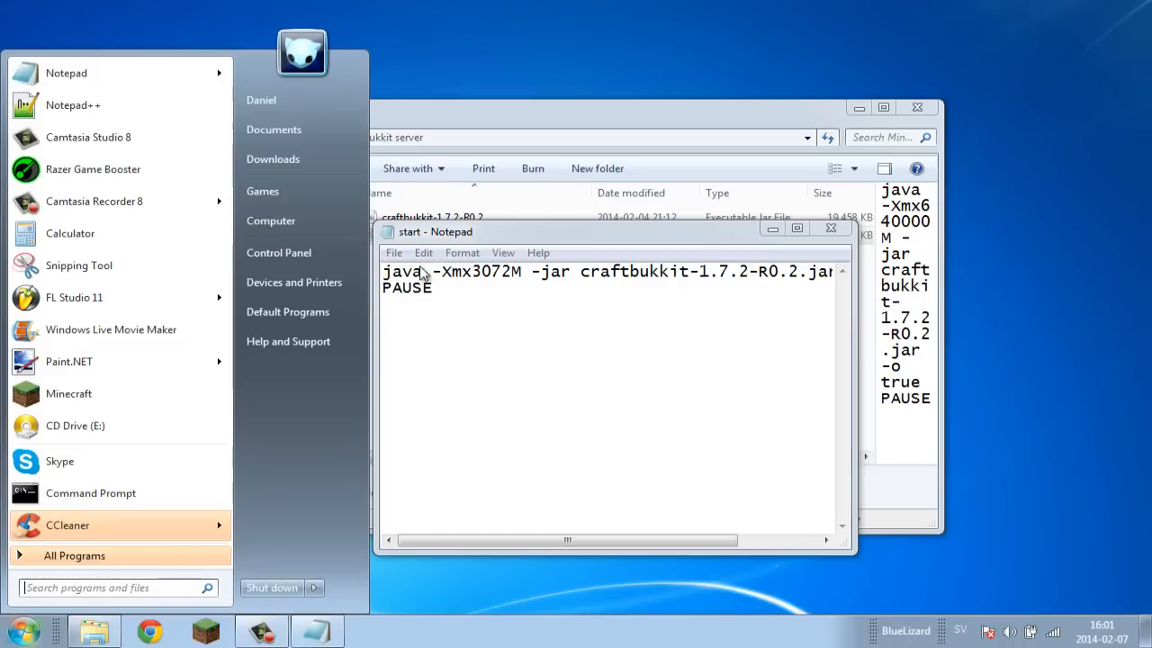
pyautogui.rightClick(270, 219)
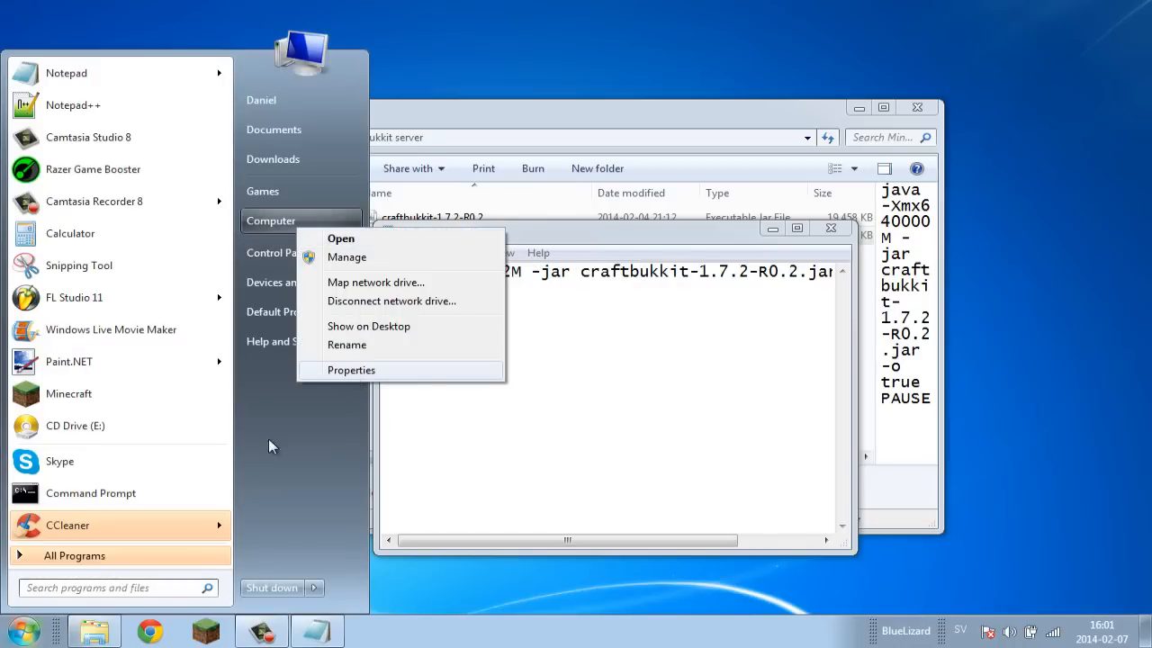
pyautogui.click(349, 370)
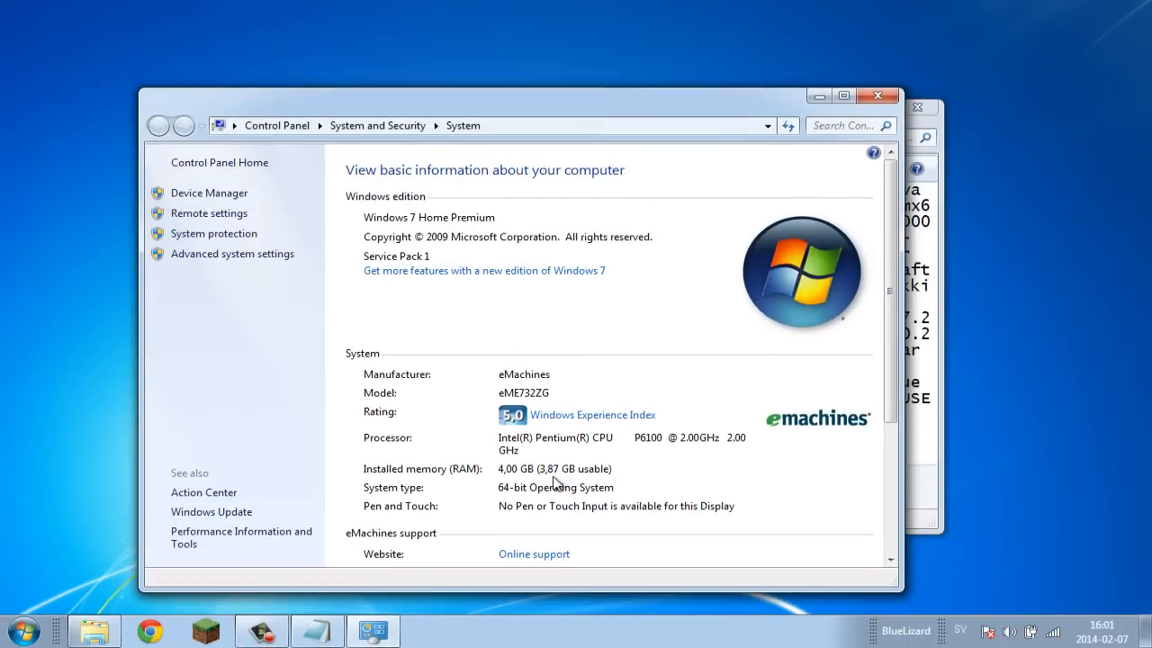
pyautogui.moveTo(774, 108)
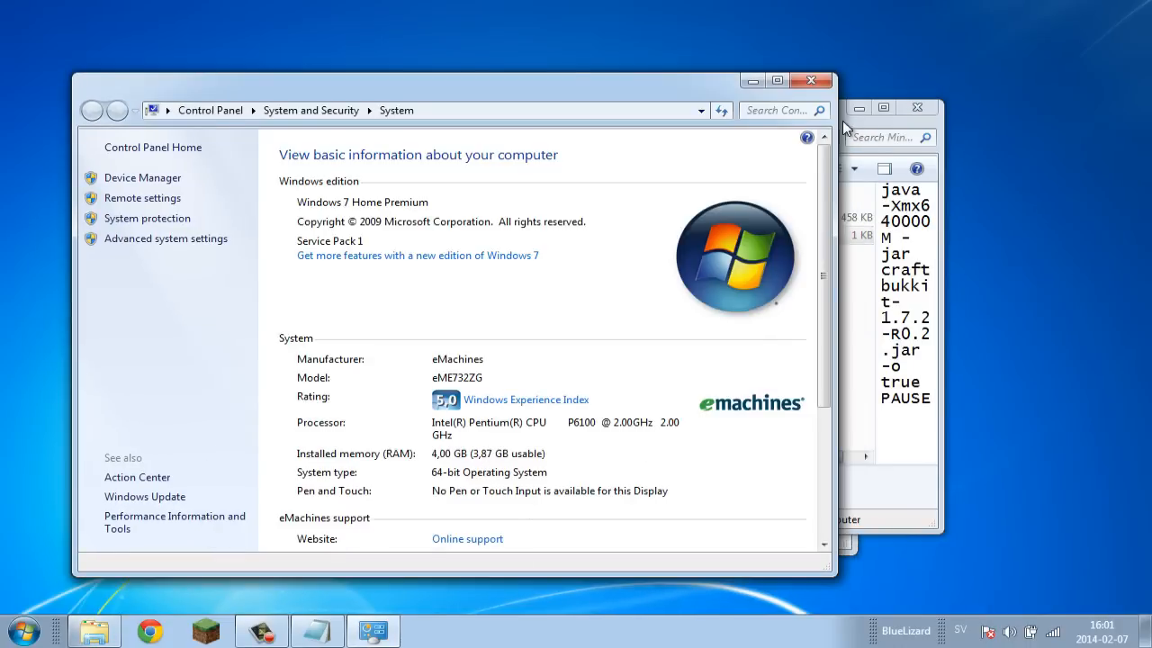
pyautogui.click(317, 629)
pyautogui.write('3072')
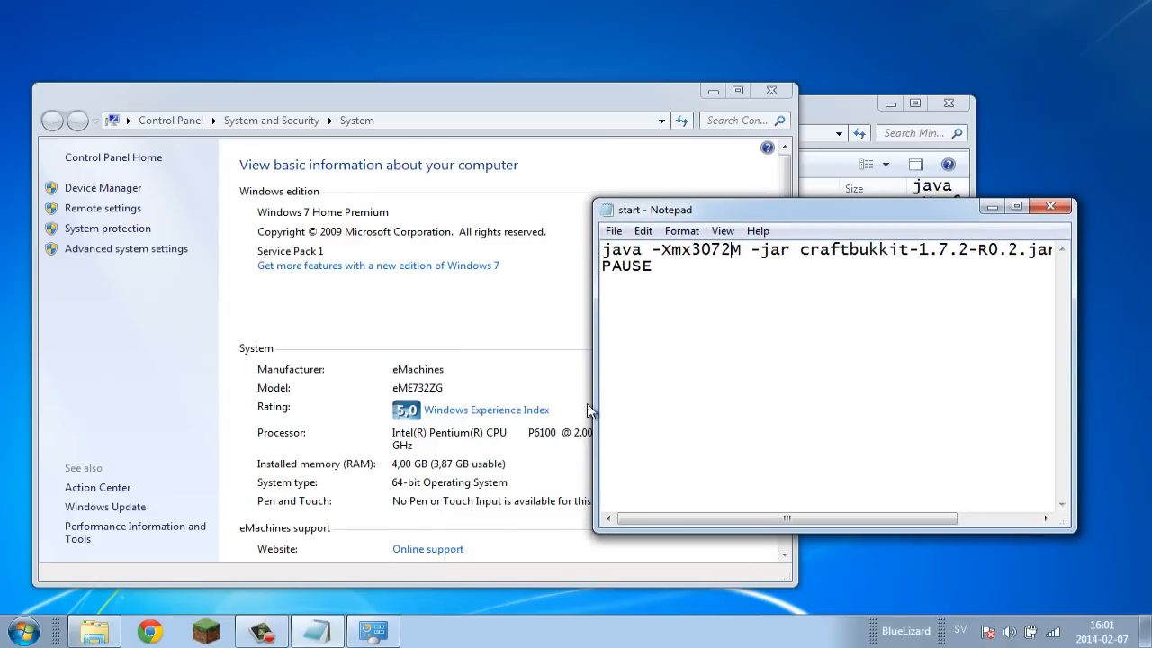
pyautogui.moveTo(616, 372)
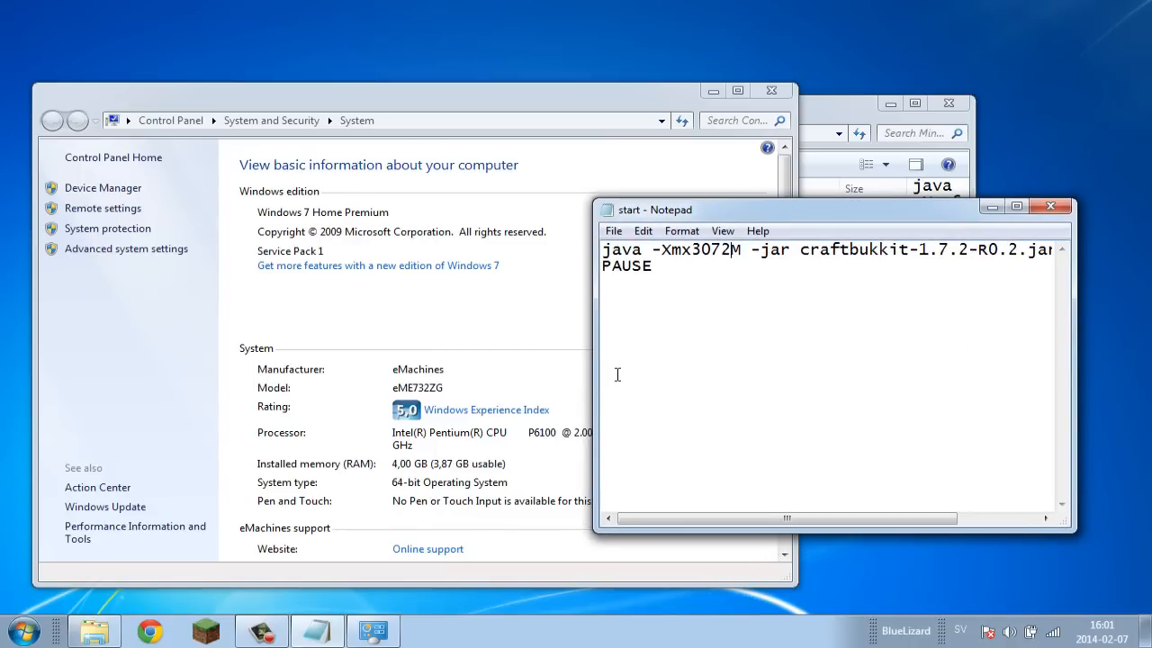
pyautogui.moveTo(632, 351)
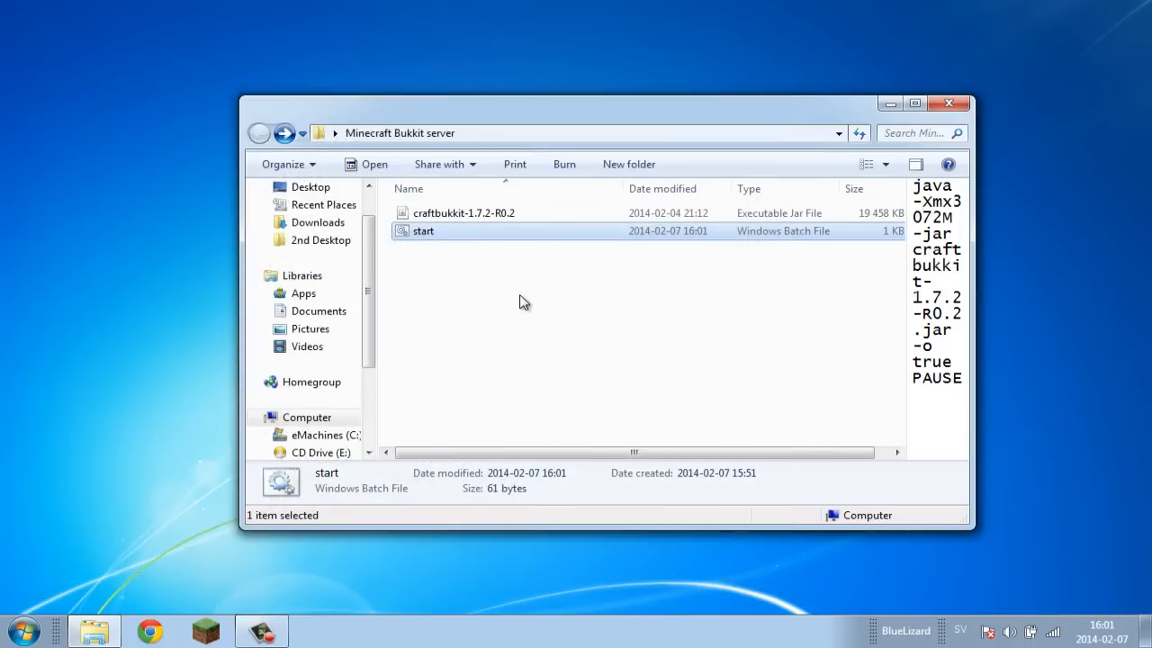
# Run start.bat so the Bukkit server loads and prepares spawn areas without the memory error
pyautogui.doubleClick(423, 231)
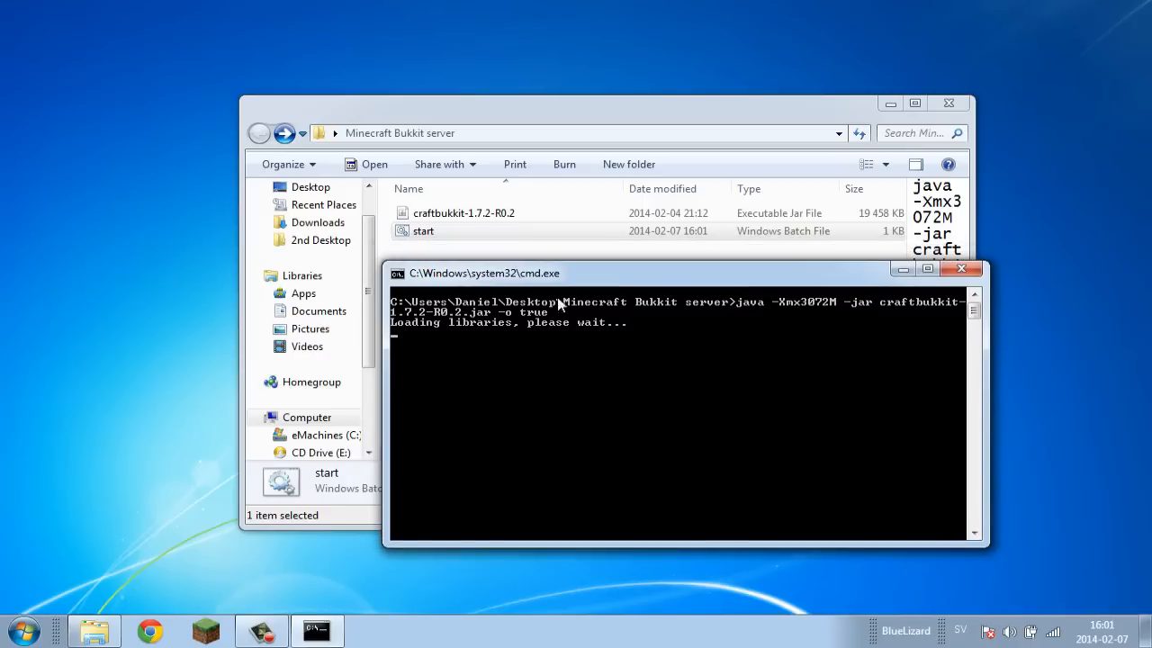
pyautogui.moveTo(610, 342)
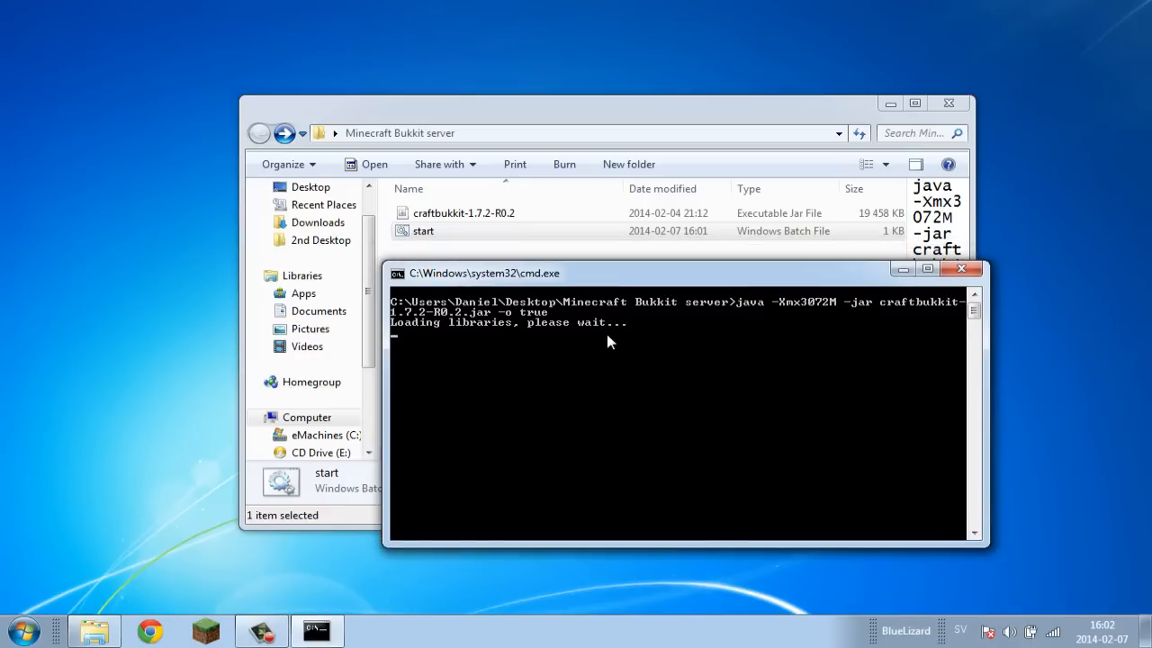
pyautogui.moveTo(583, 279)
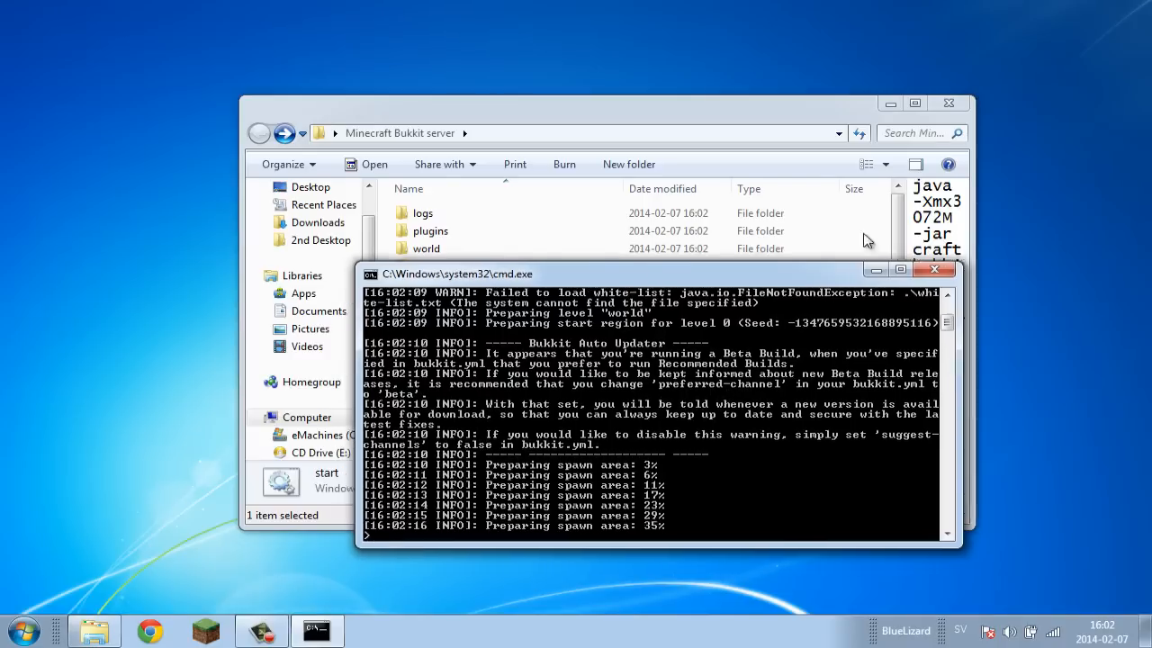
pyautogui.moveTo(630, 274); pyautogui.dragTo(630, 245)
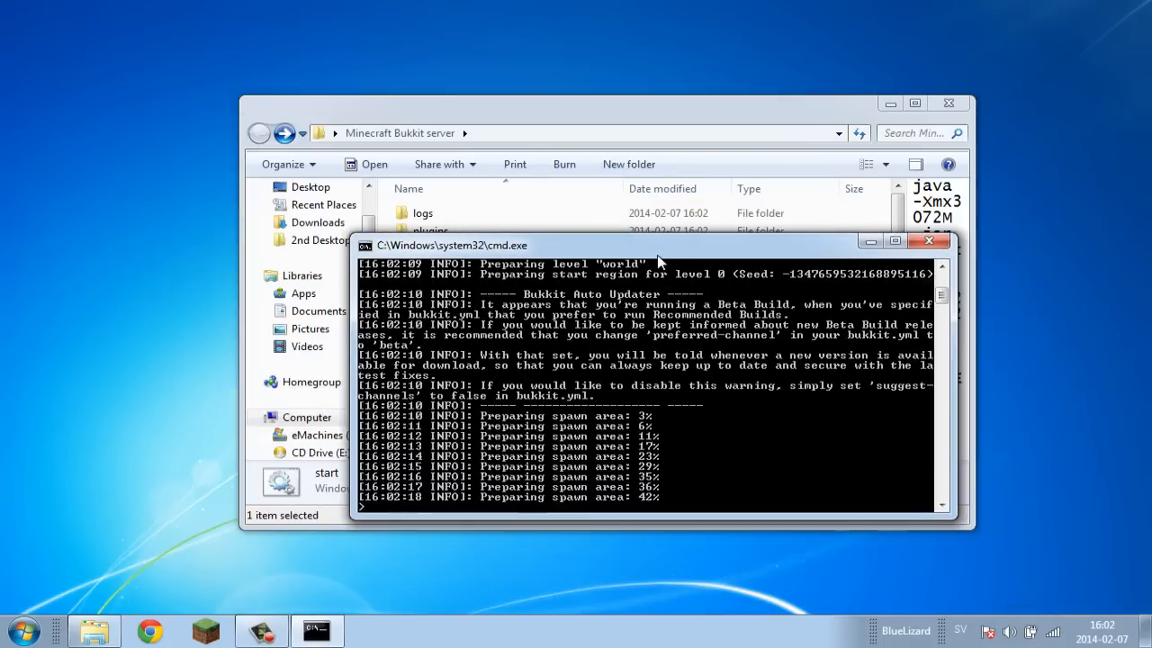
pyautogui.moveTo(657, 244); pyautogui.dragTo(806, 306)
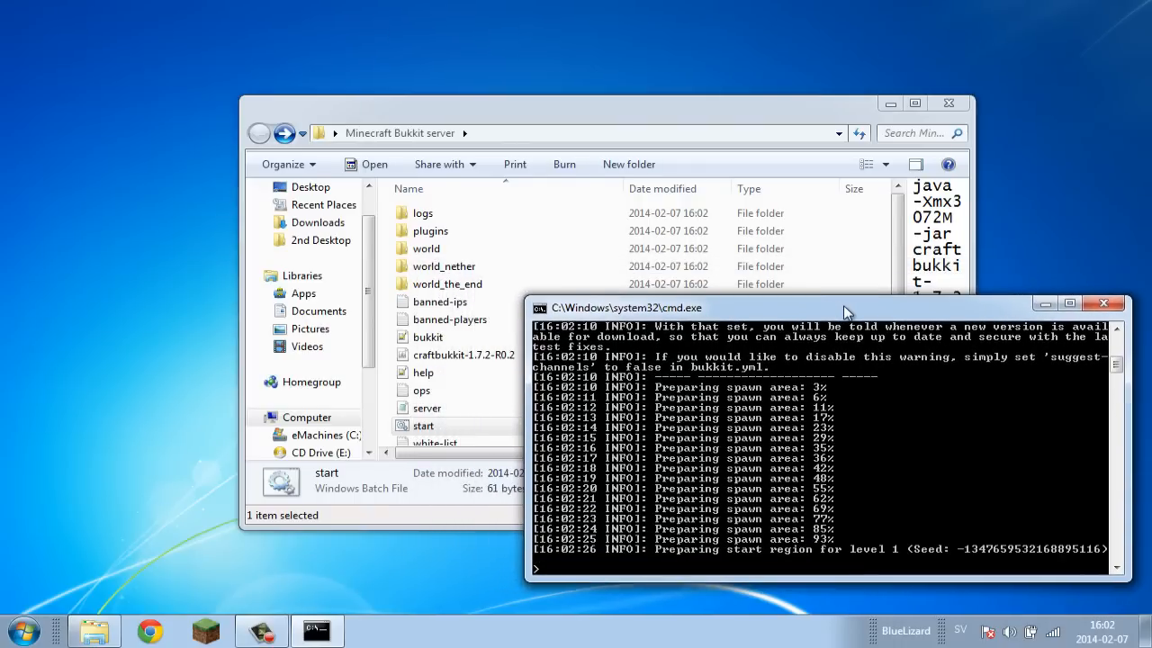
pyautogui.moveTo(842, 308); pyautogui.dragTo(835, 326)
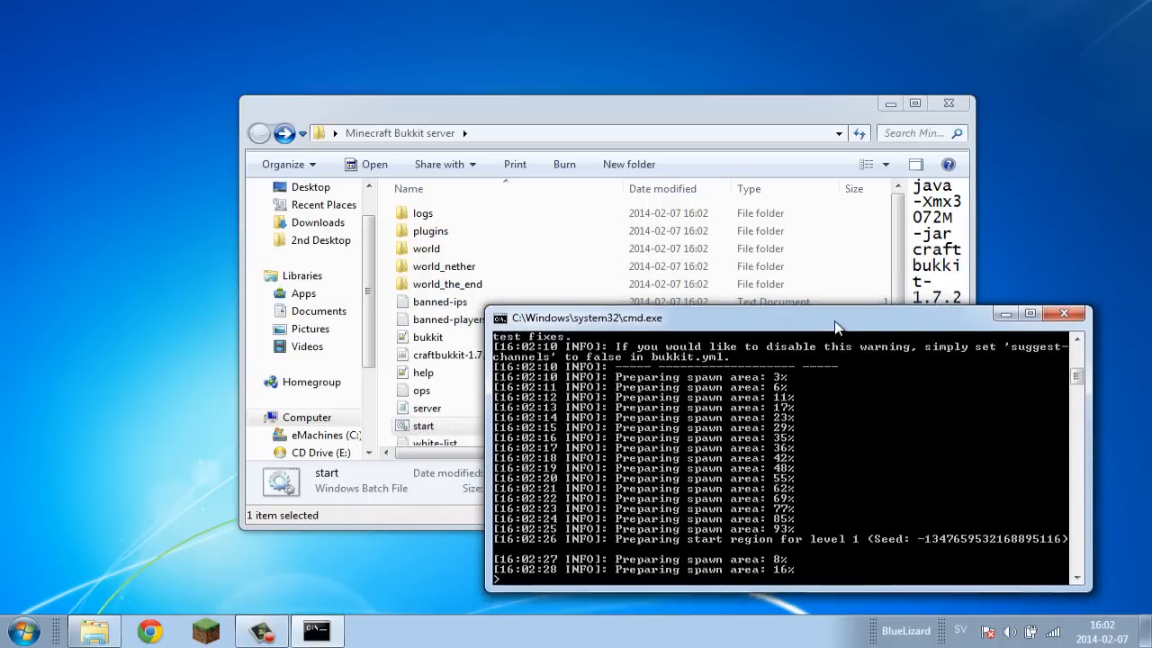
pyautogui.moveTo(837, 317); pyautogui.dragTo(803, 276)
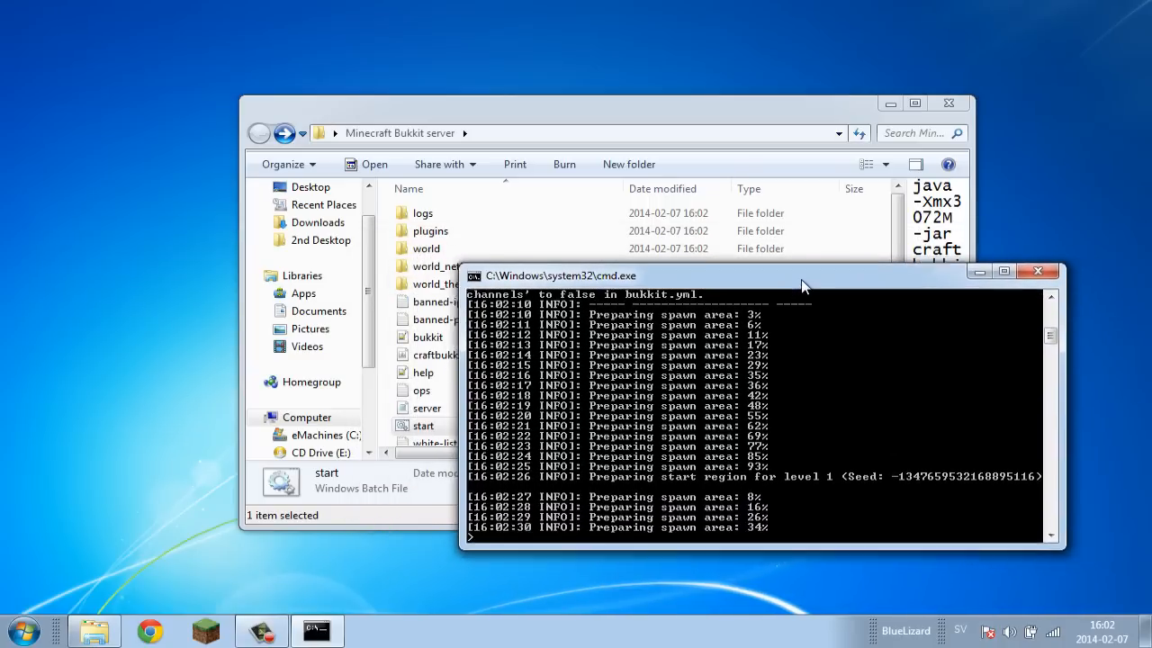